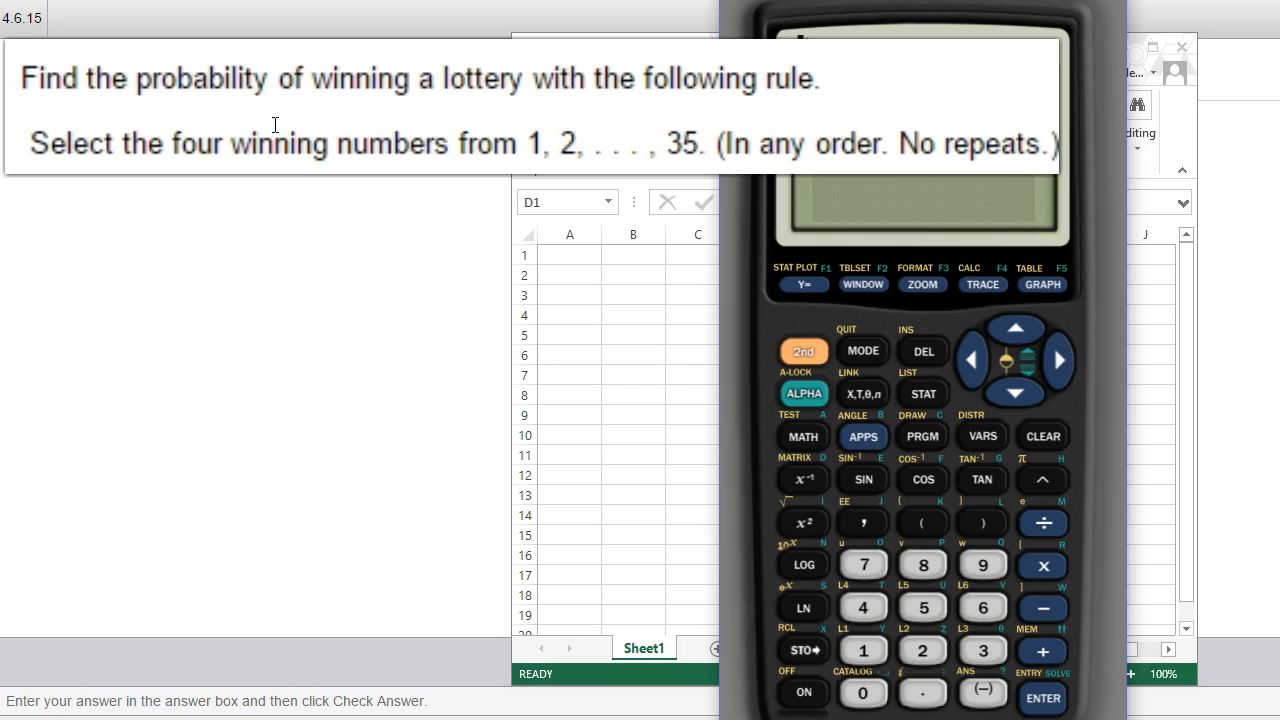
pyautogui.moveTo(285, 145)
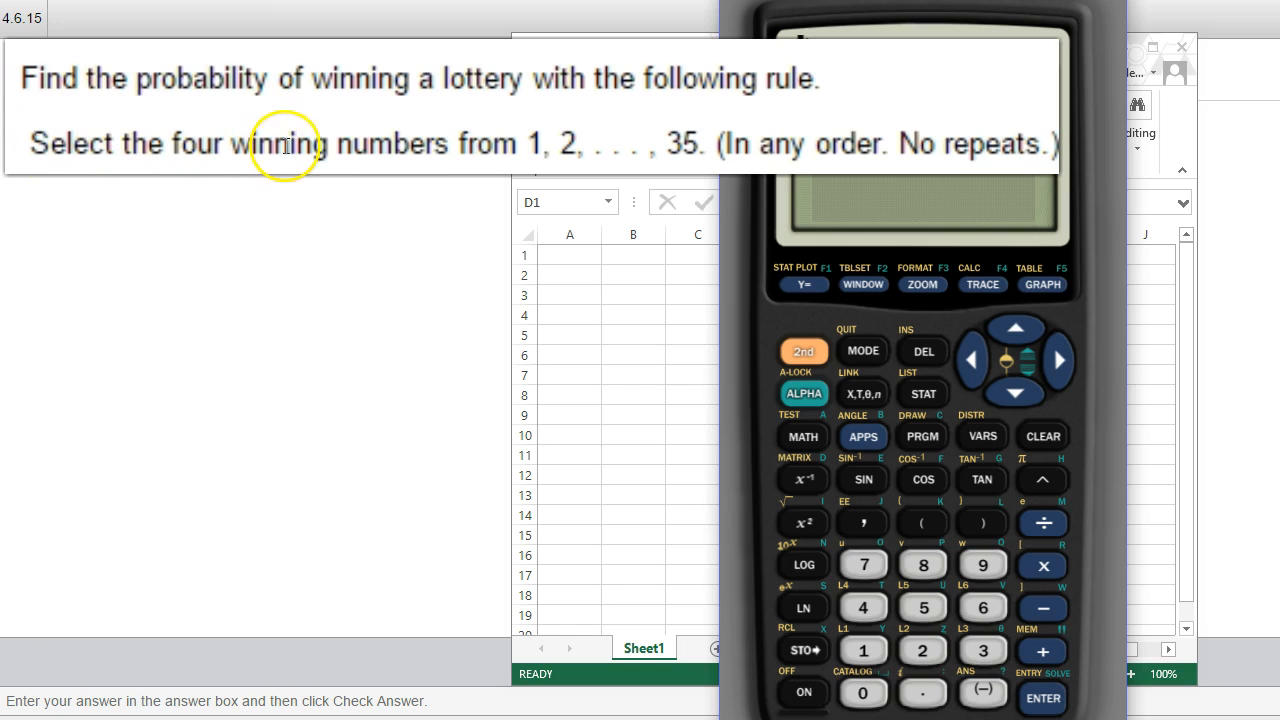
pyautogui.moveTo(633, 130)
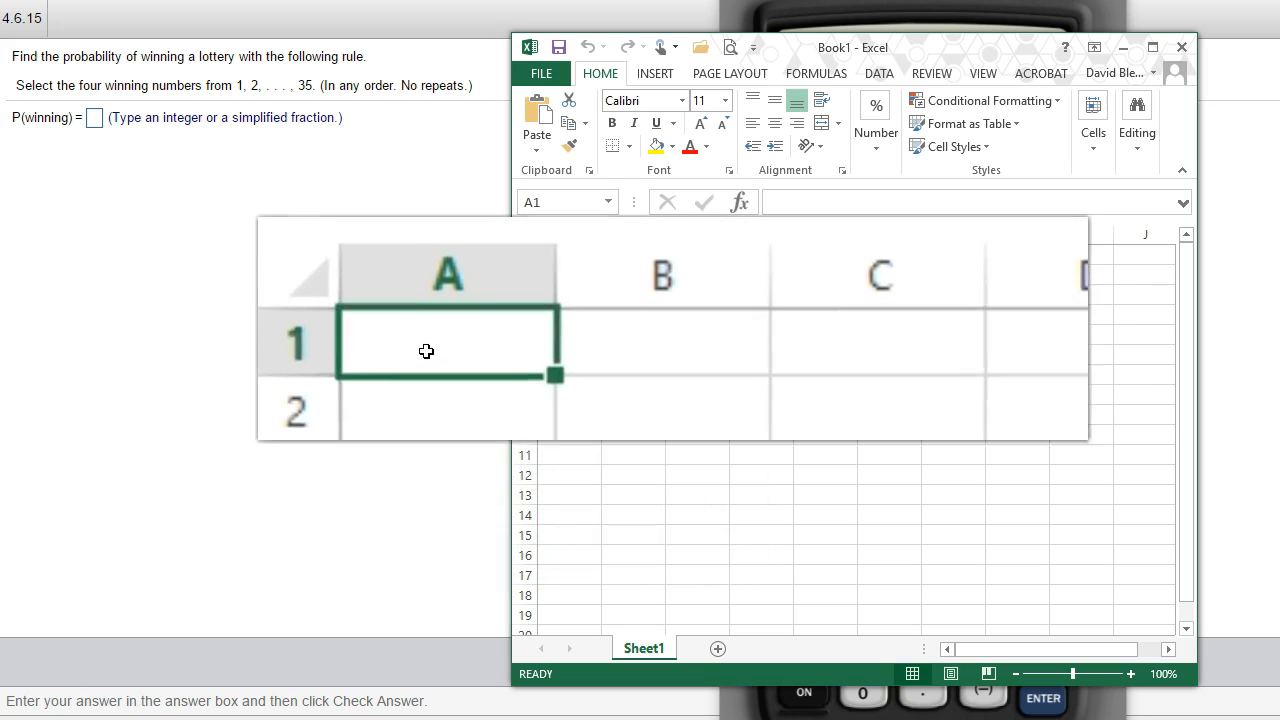
# - Enter =COMBIN(35,4) in cell A1 so it returns 52360
pyautogui.write('=')
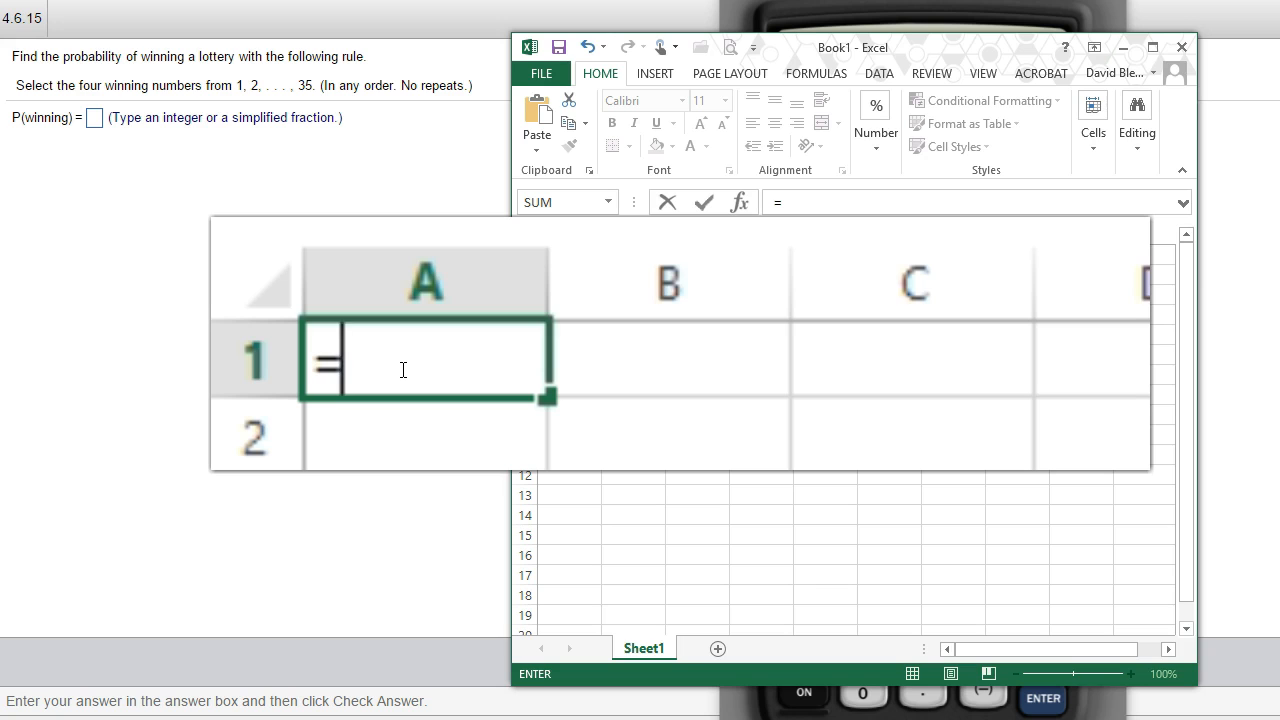
pyautogui.write('com')
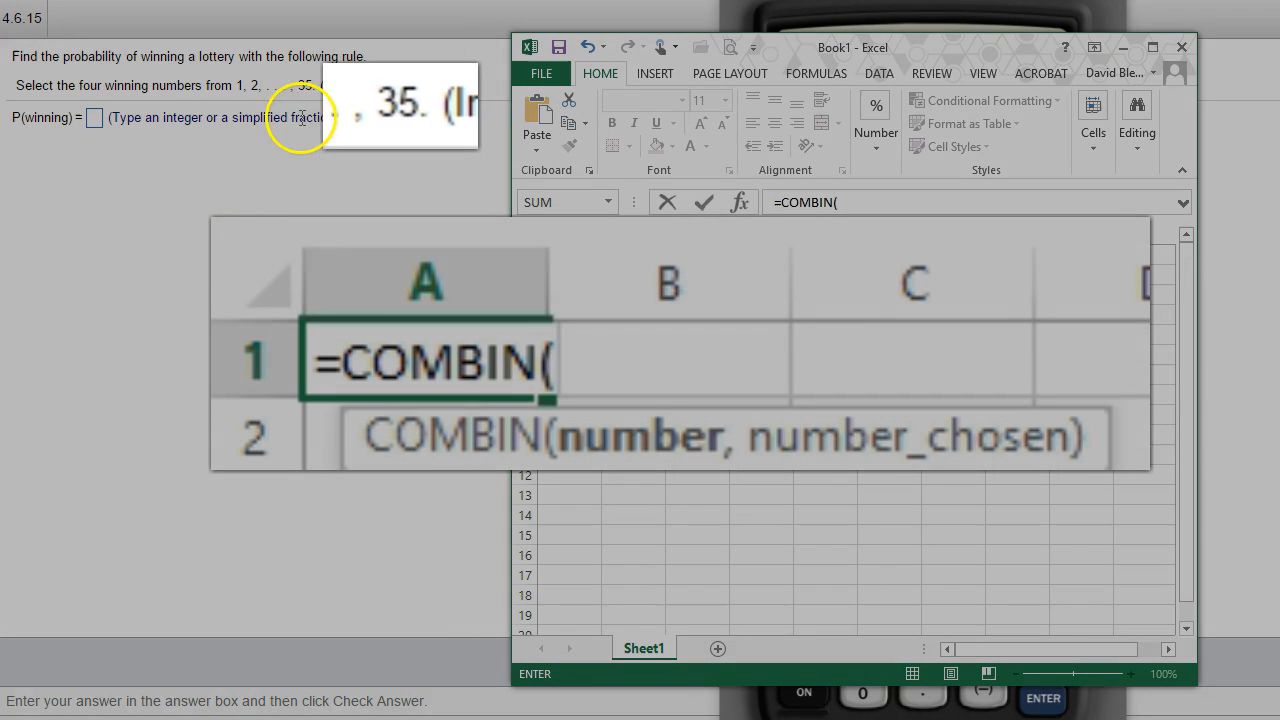
pyautogui.moveTo(335, 405)
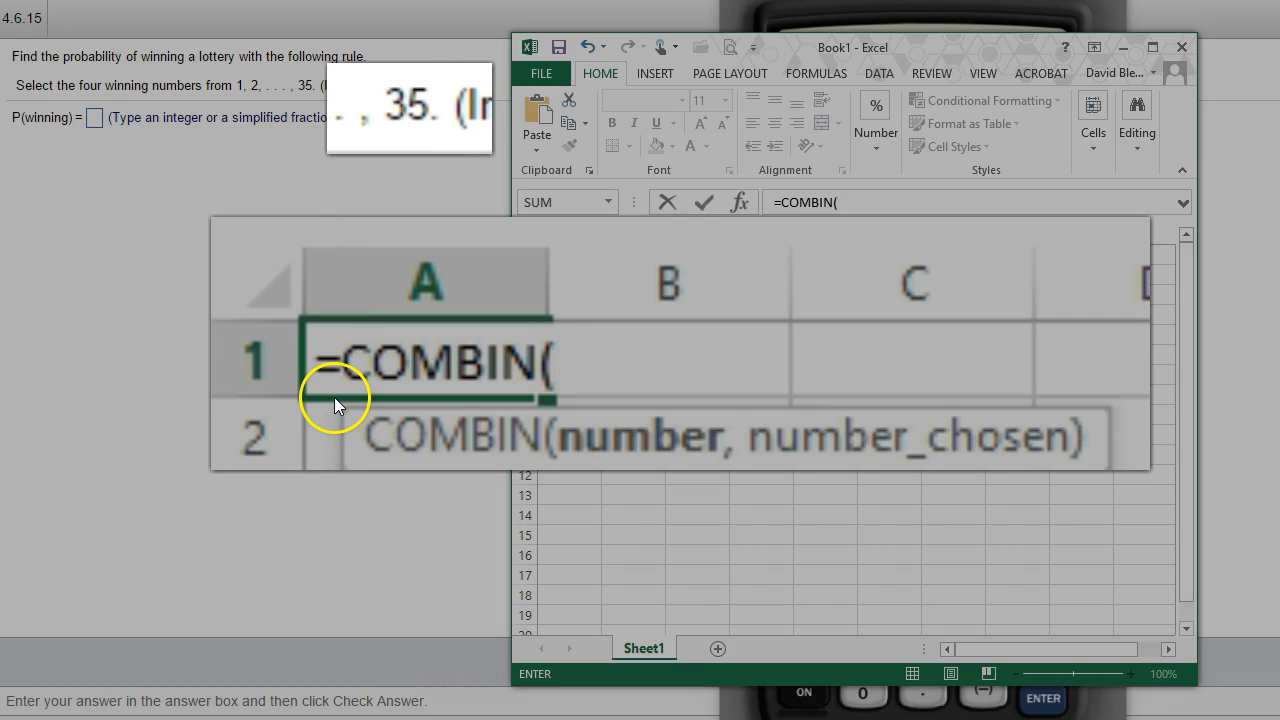
pyautogui.write('35')
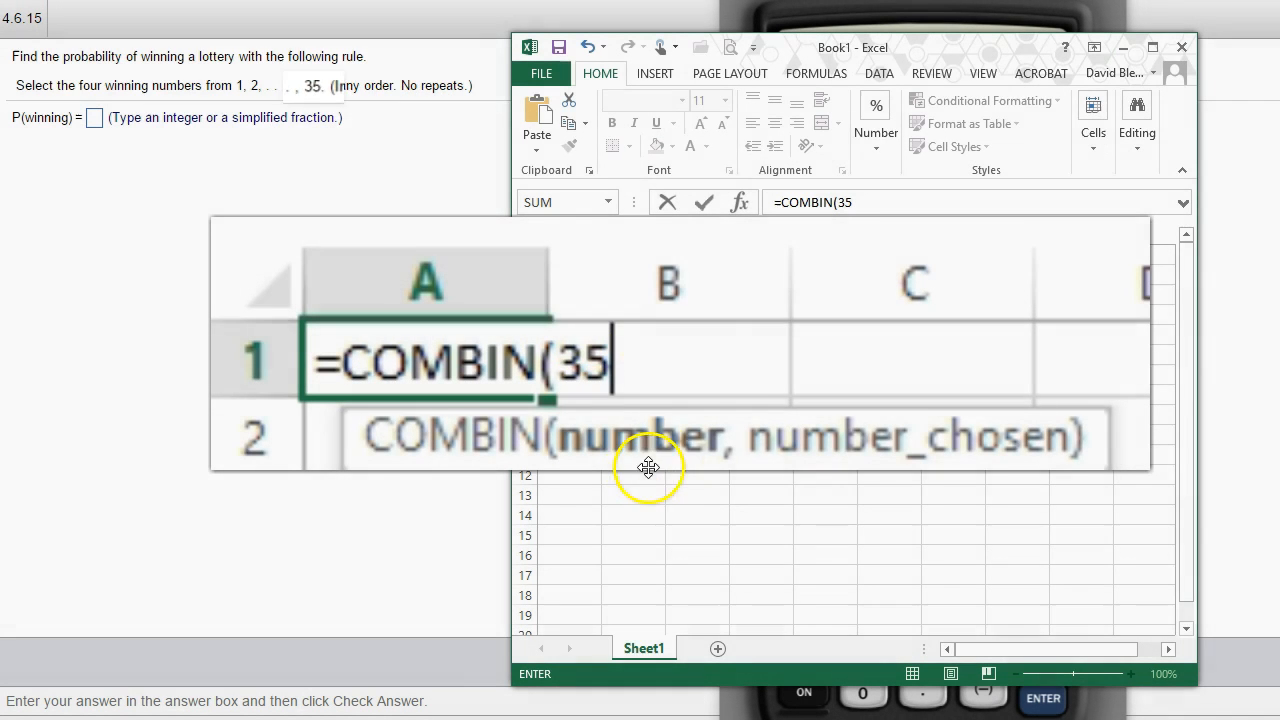
pyautogui.write(',')
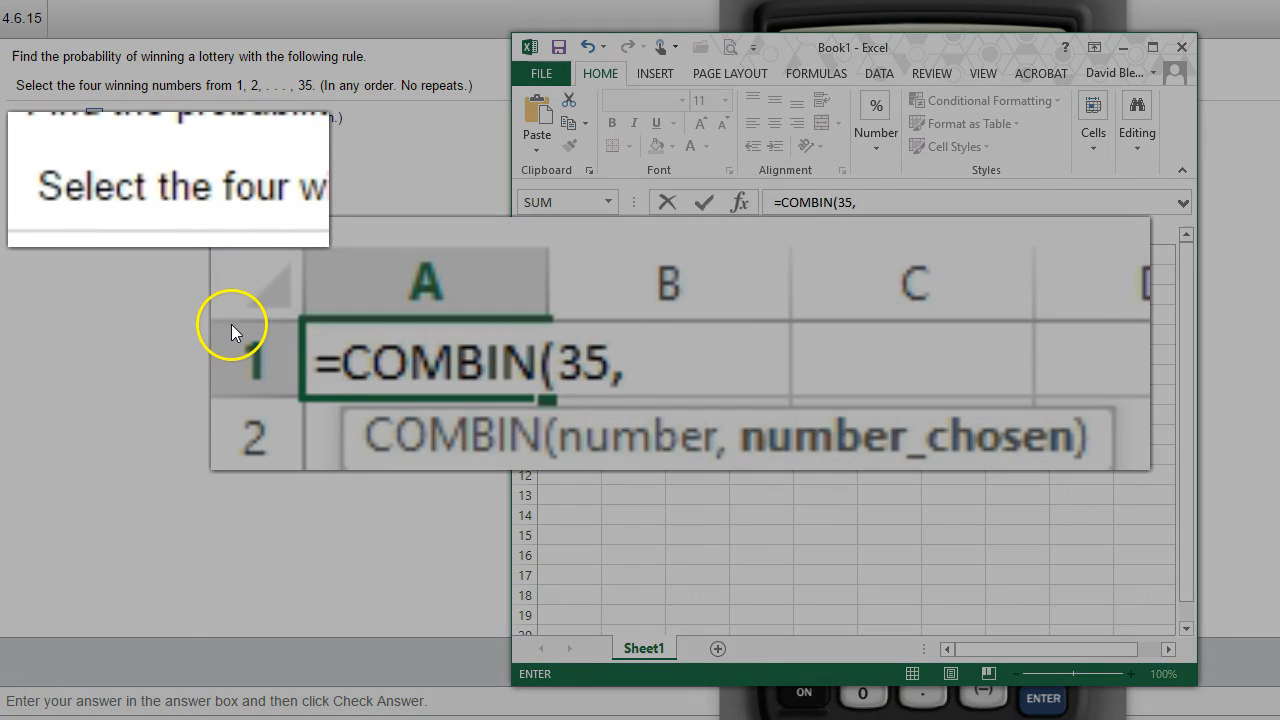
pyautogui.write('4')
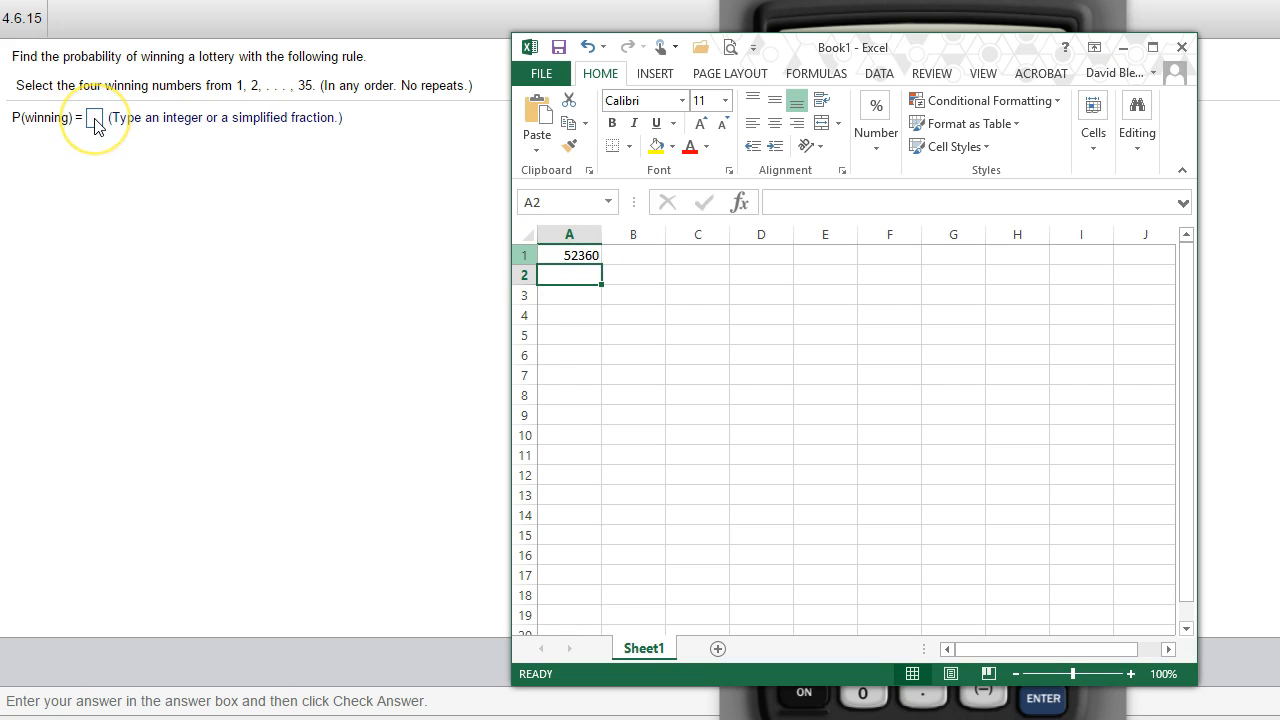
pyautogui.moveTo(753, 182)
pyautogui.write('1/52360')
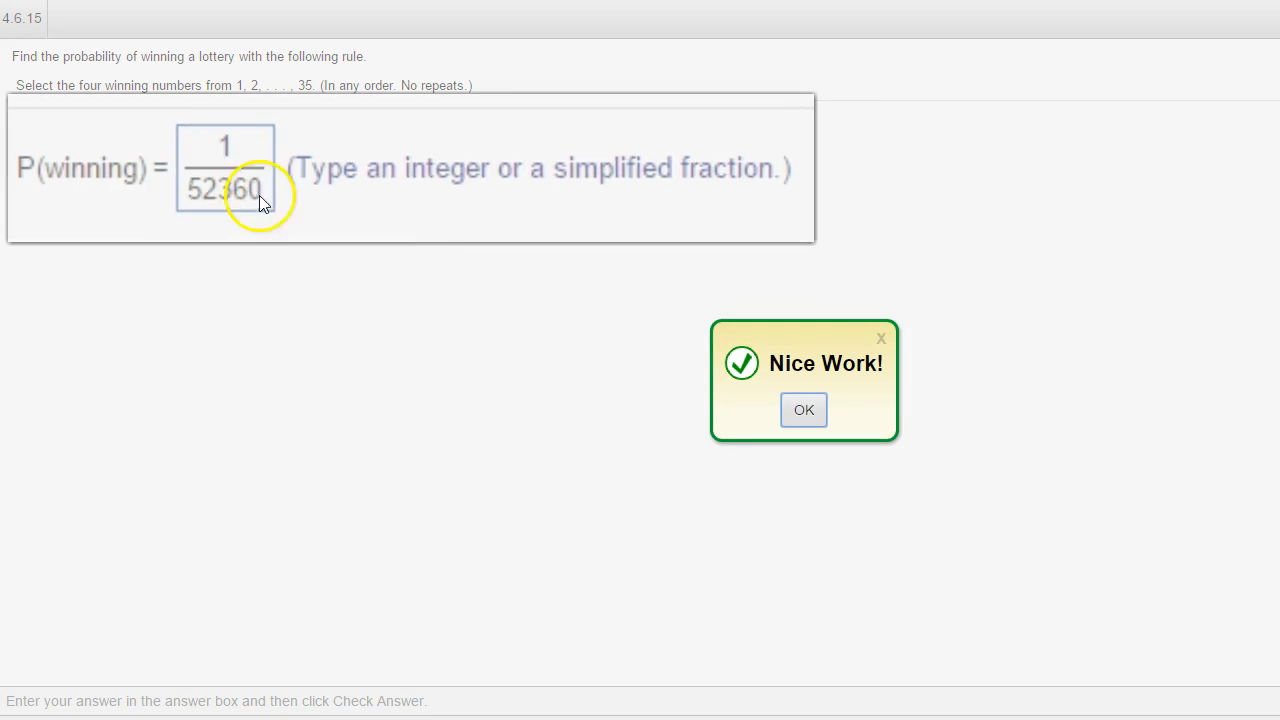
# - Dismiss the Nice Work! message confirming 1/52360 is correct
pyautogui.click(803, 409)
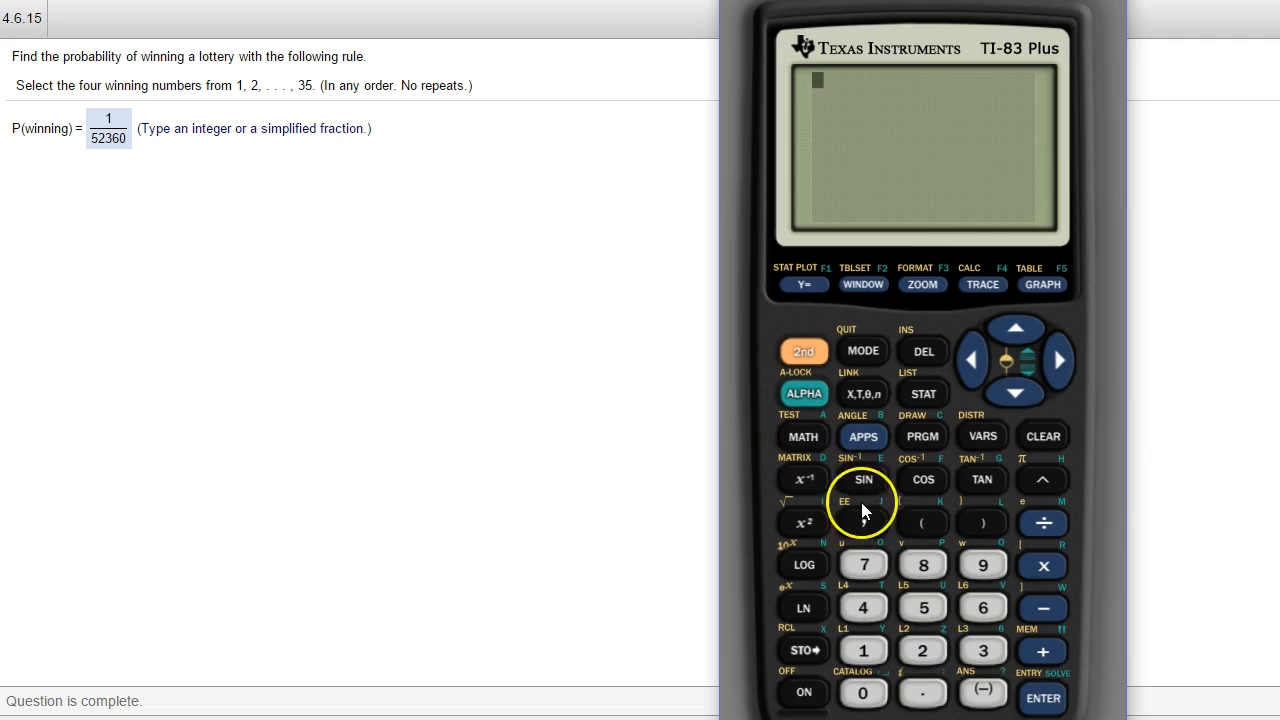
pyautogui.moveTo(313, 100)
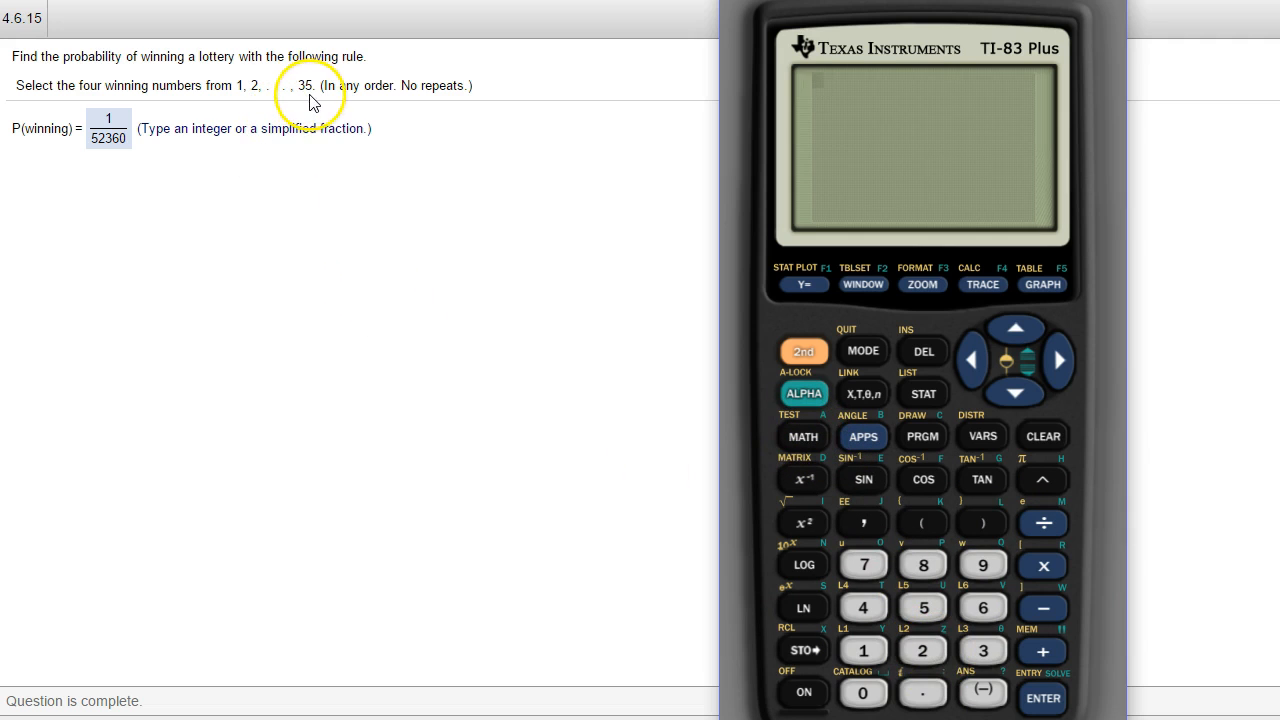
pyautogui.moveTo(950, 687)
pyautogui.write('35')
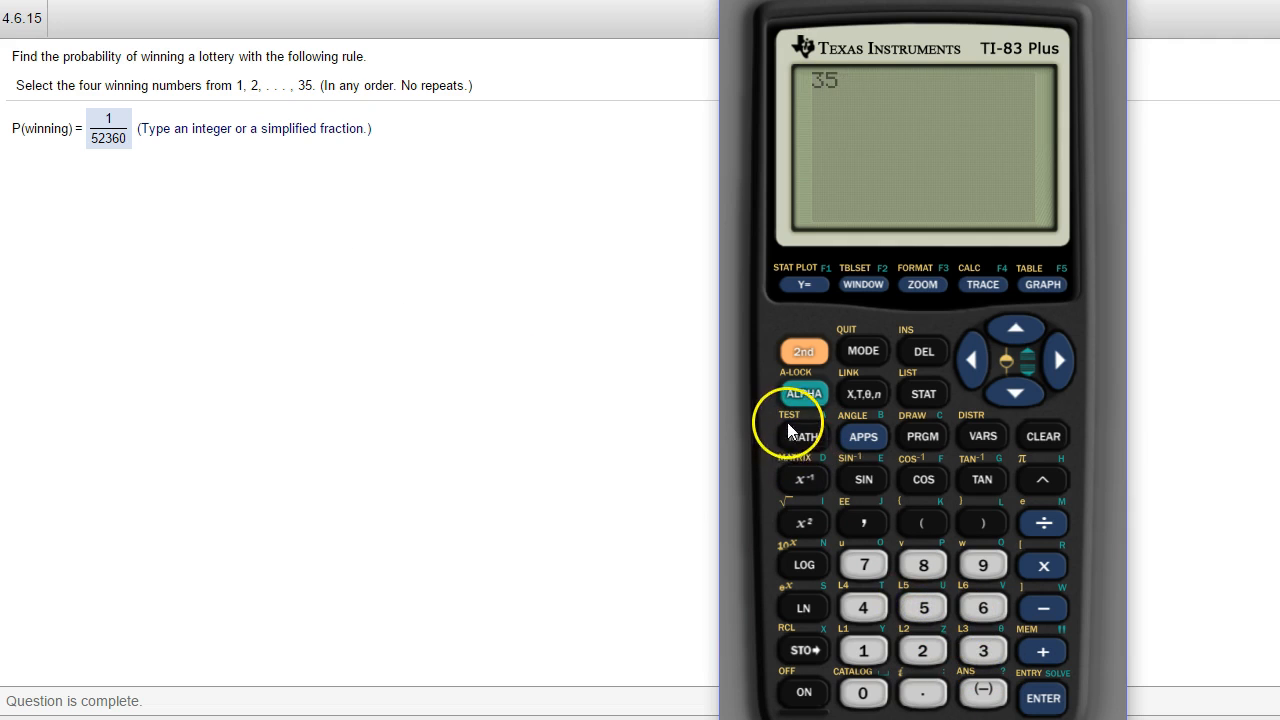
# - Evaluate 35 nCr 4 on the TI-83, giving 52360
pyautogui.click(803, 436)
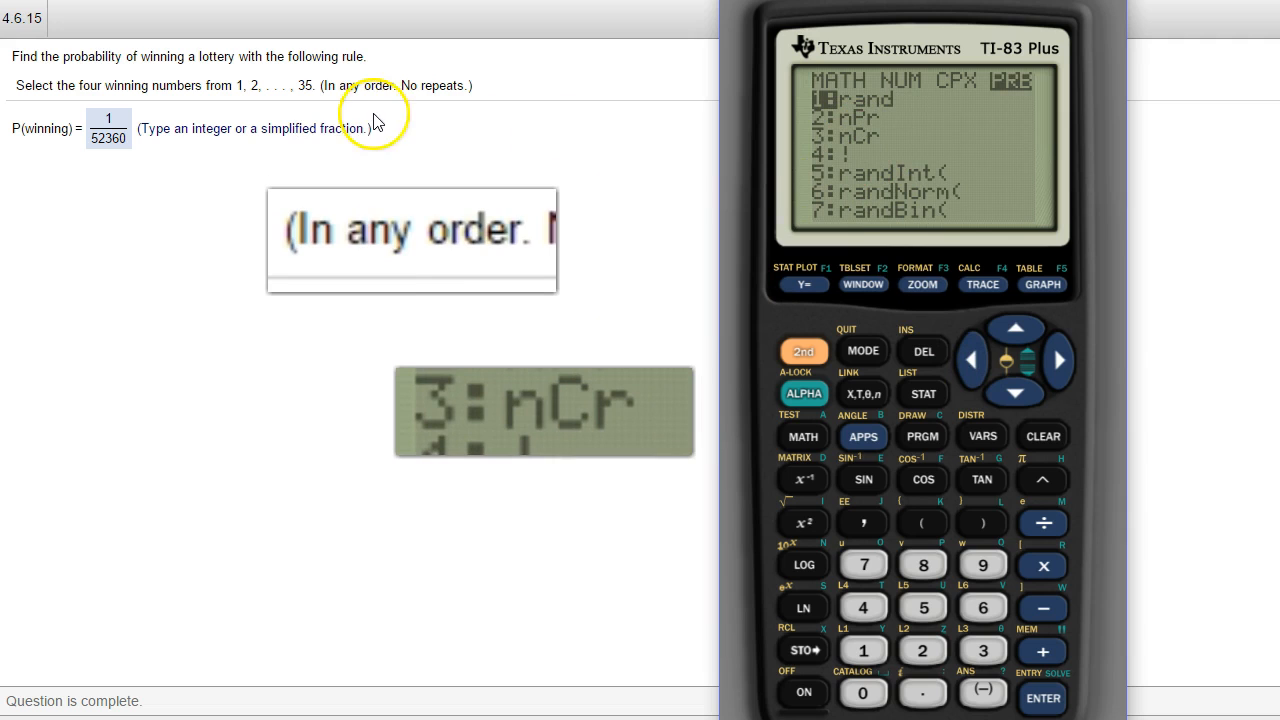
pyautogui.moveTo(448, 168)
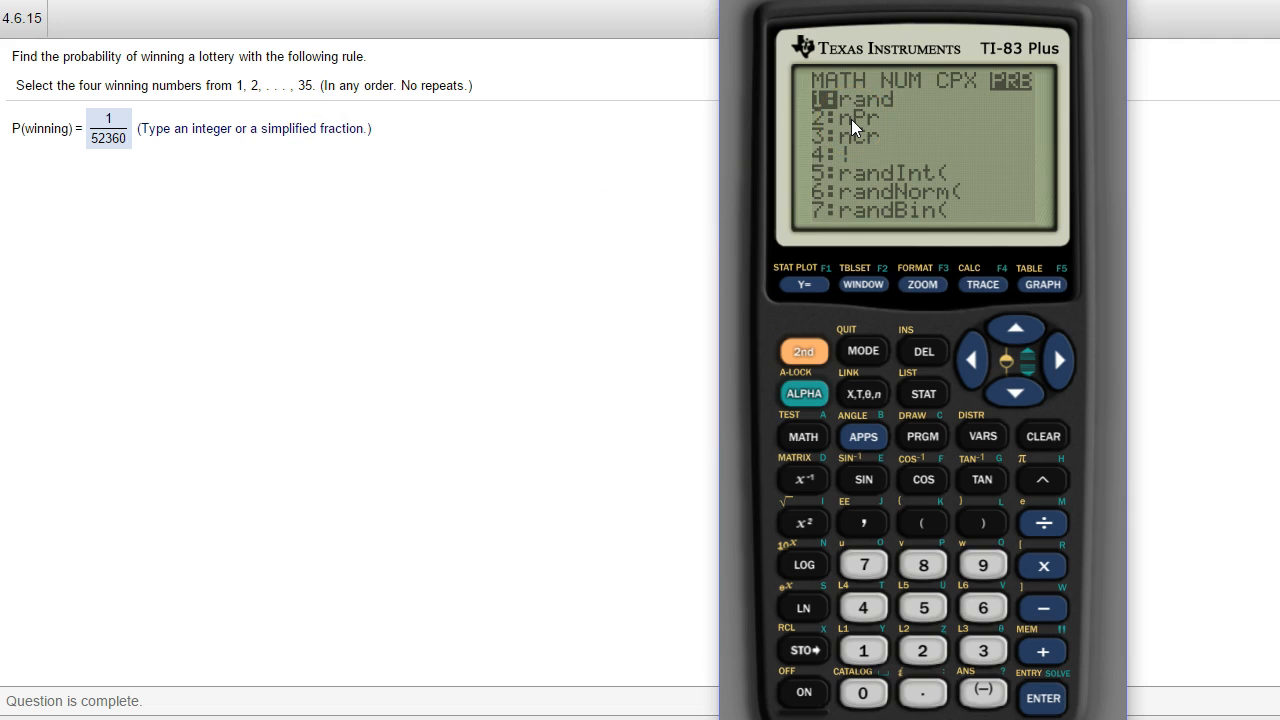
pyautogui.moveTo(268, 165)
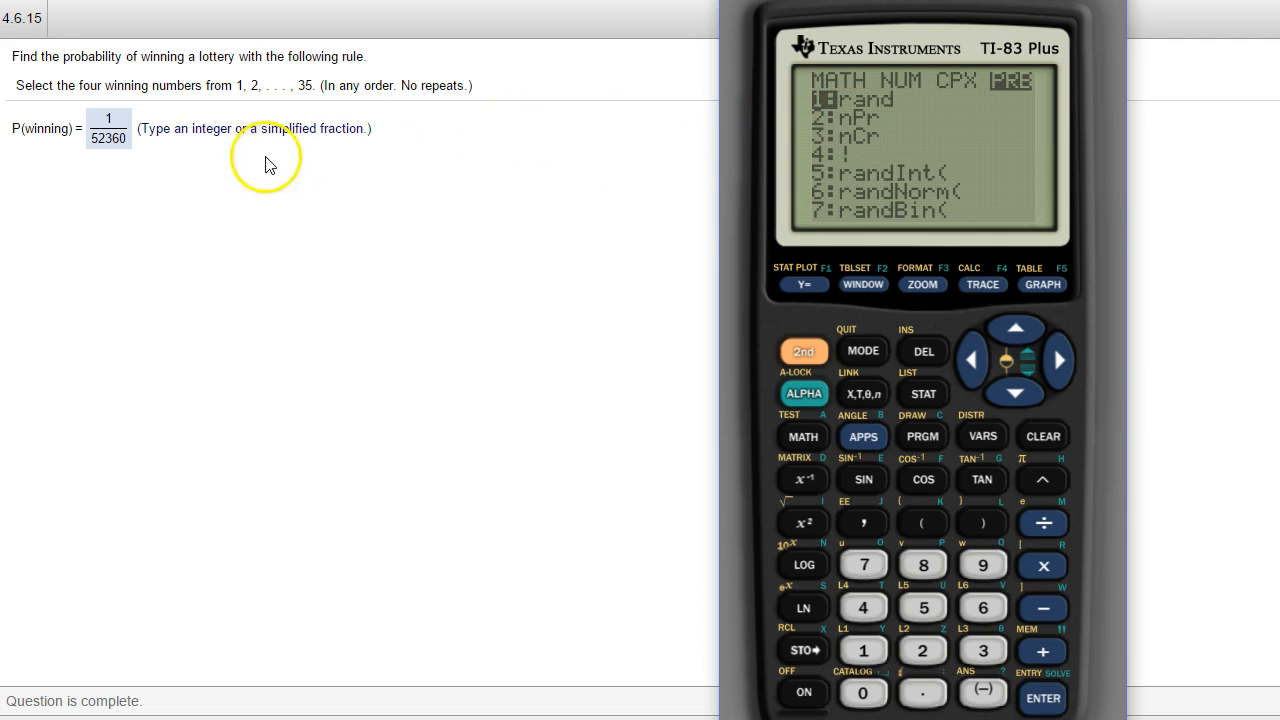
pyautogui.moveTo(188, 238)
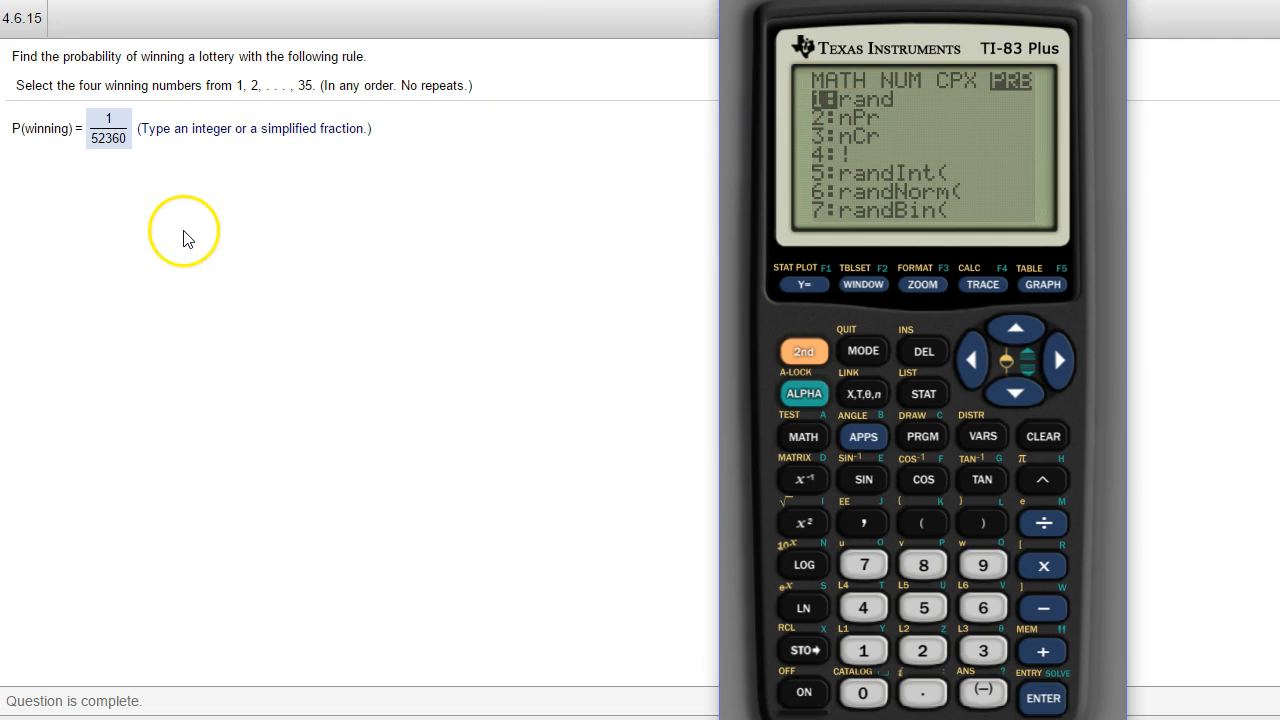
pyautogui.moveTo(399, 197)
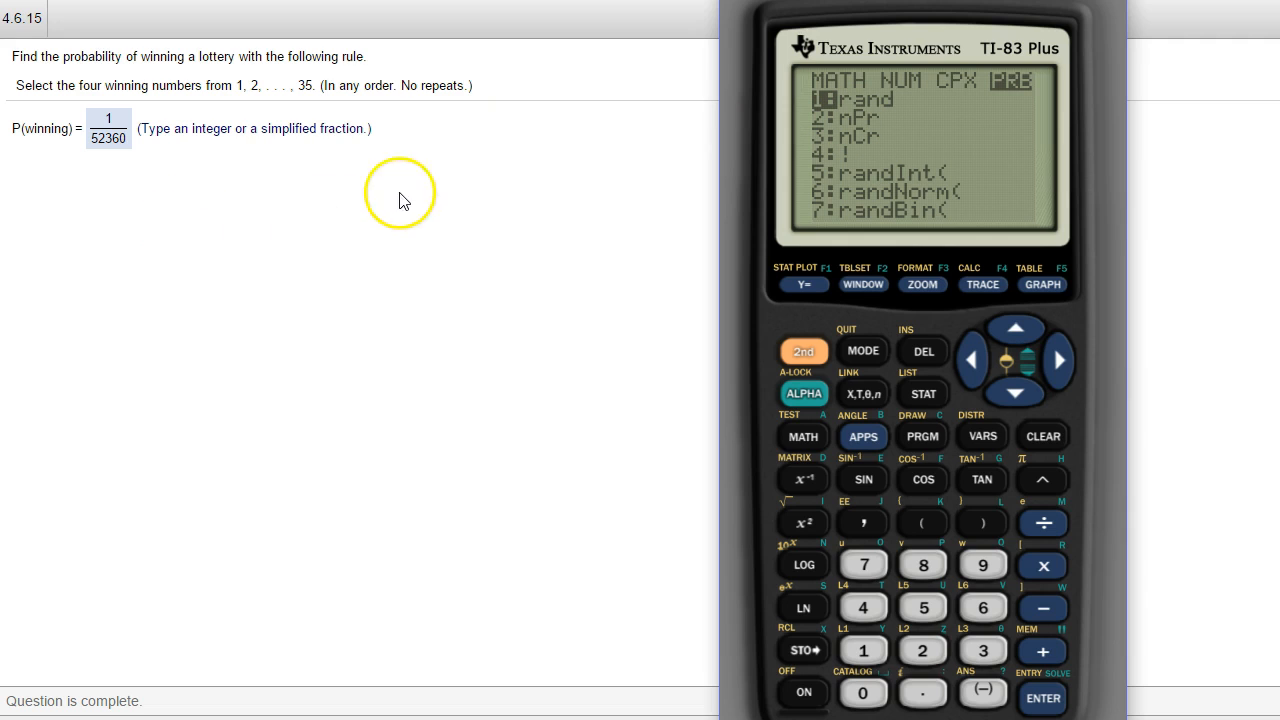
pyautogui.moveTo(220, 220)
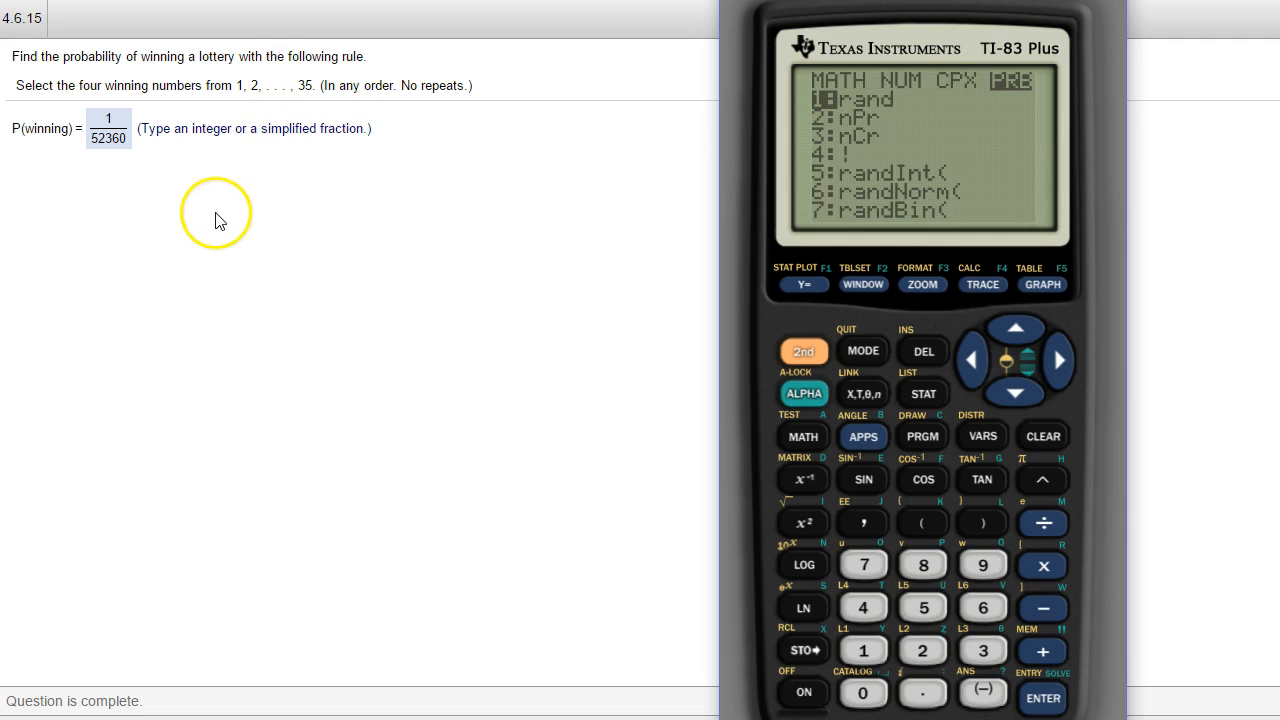
pyautogui.moveTo(388, 215)
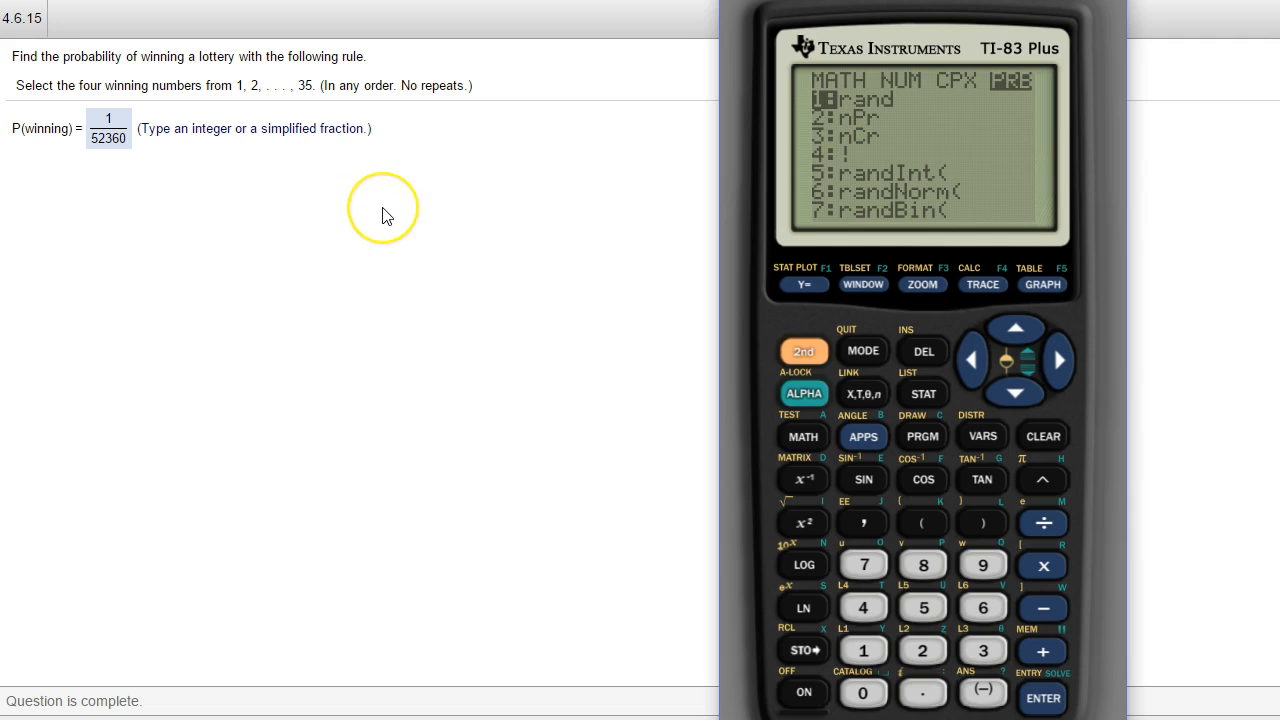
pyautogui.moveTo(400, 228)
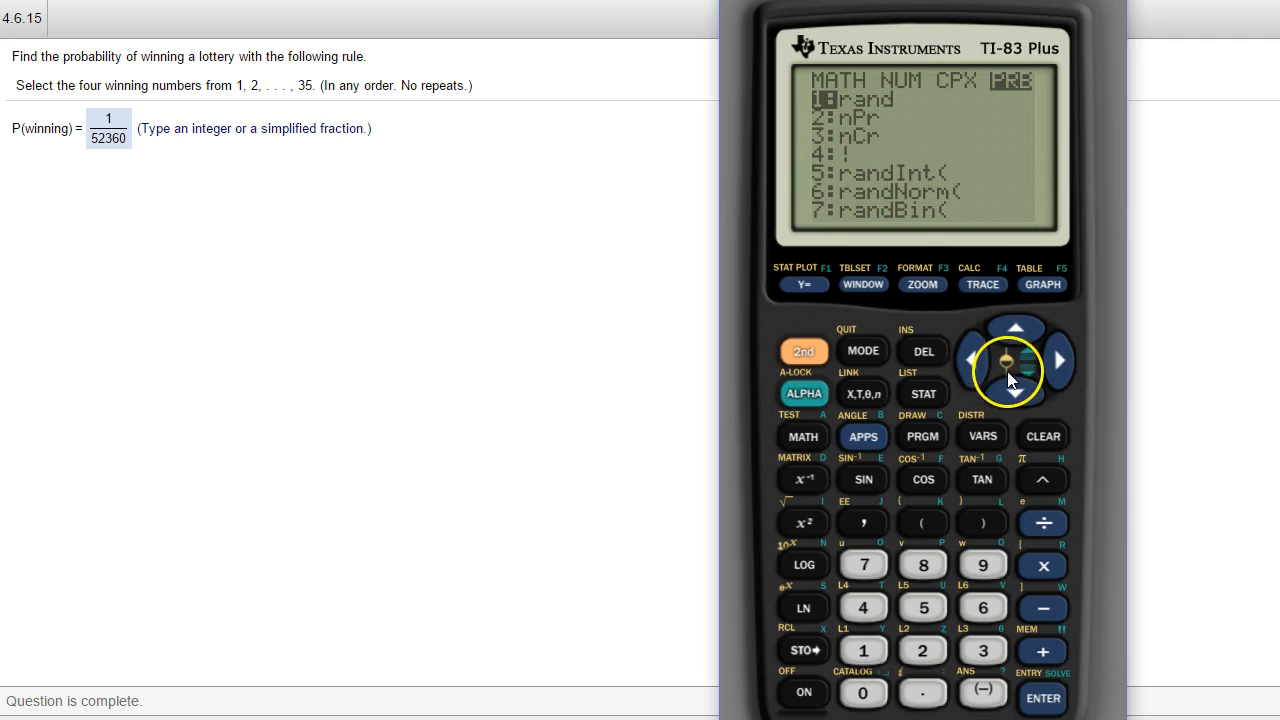
pyautogui.click(859, 136)
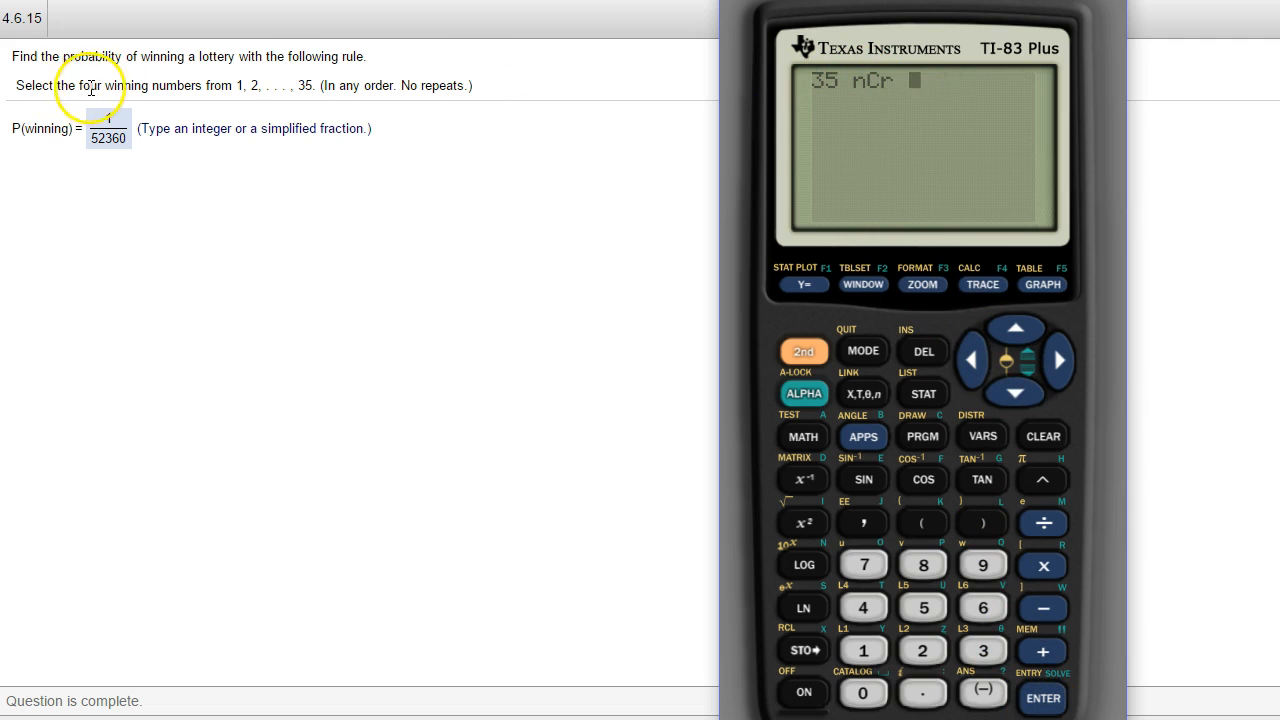
pyautogui.click(863, 607)
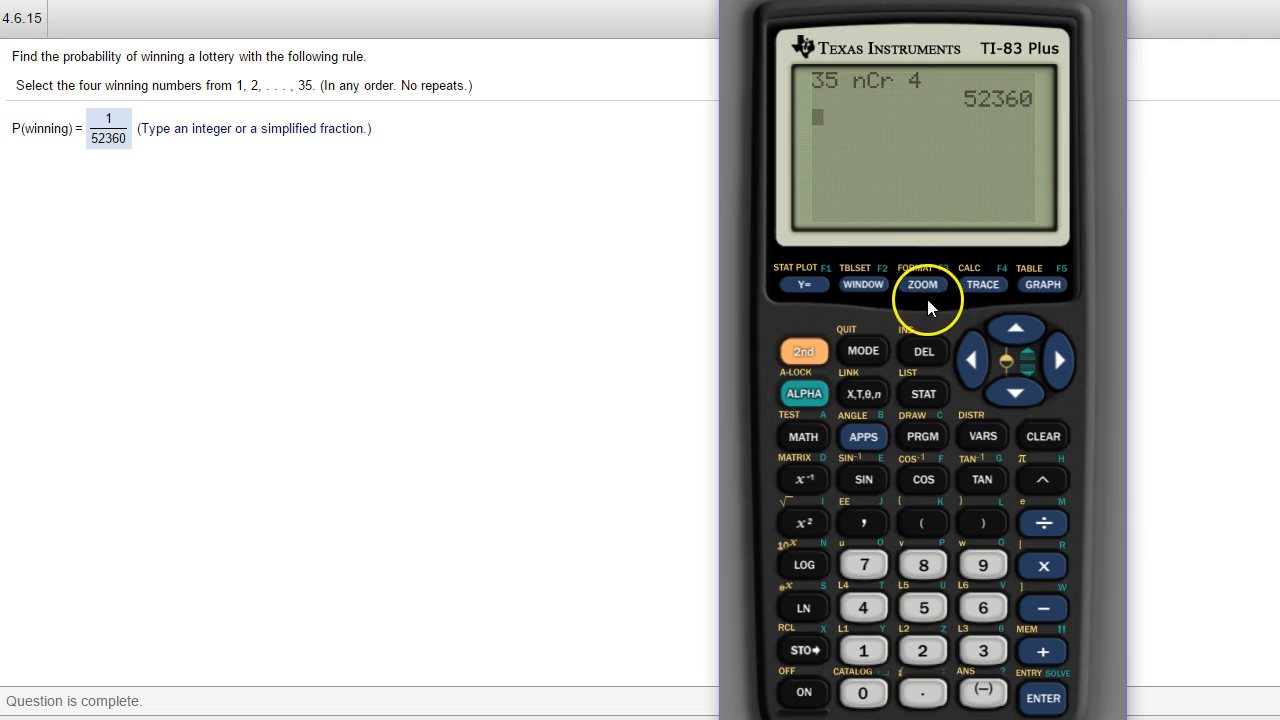
pyautogui.moveTo(977, 207)
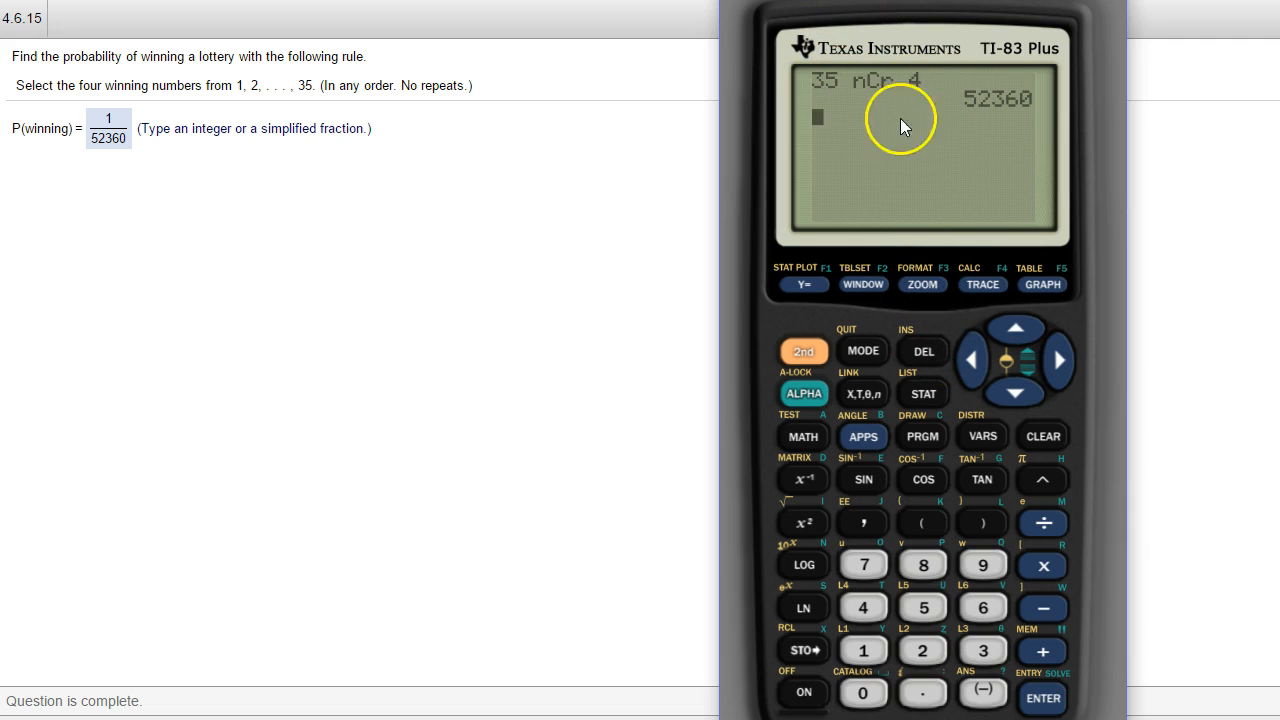
pyautogui.moveTo(908, 558)
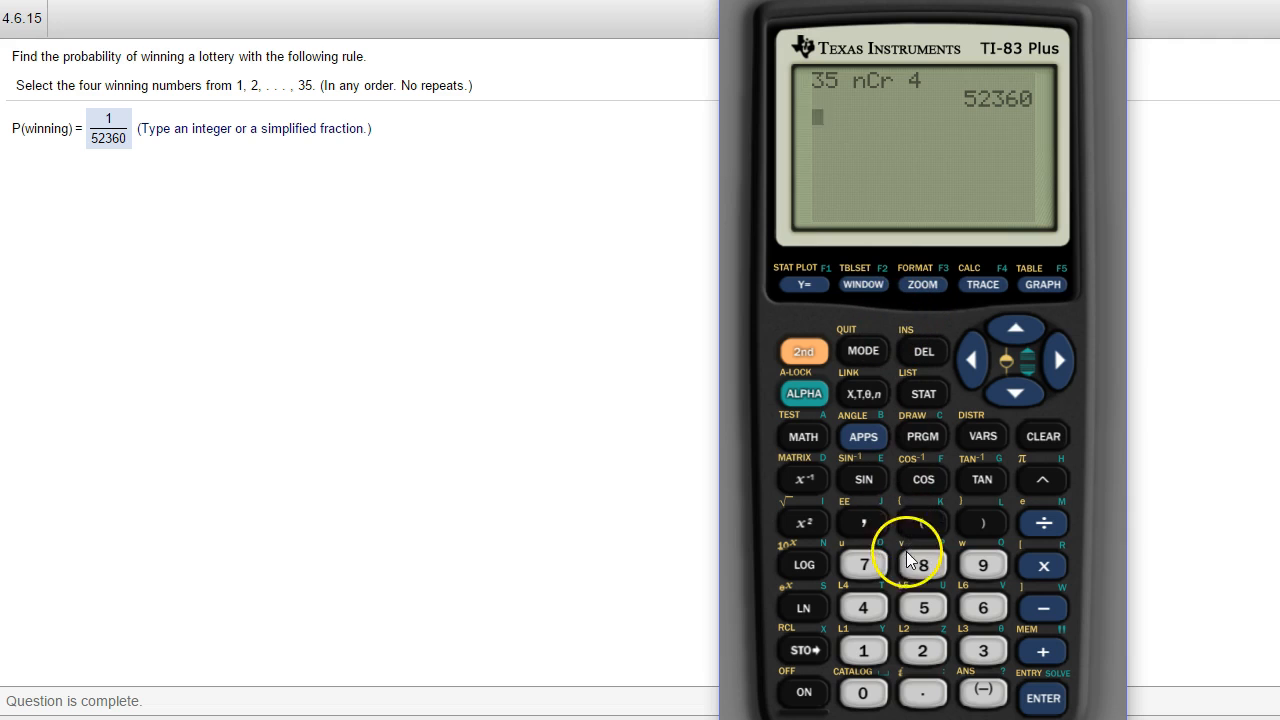
# - Evaluate 35!/((35-4)!4!) on the TI-83 to get 52360, then recall that expression
pyautogui.click(922, 607)
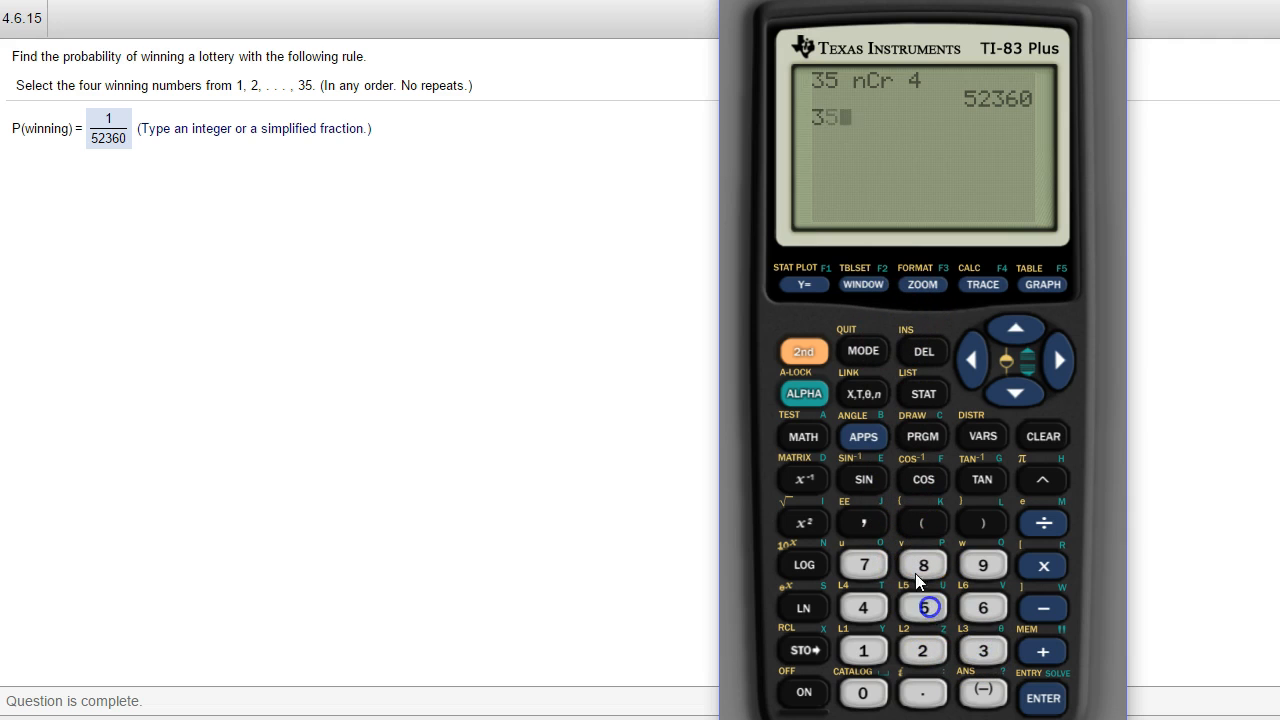
pyautogui.click(803, 436)
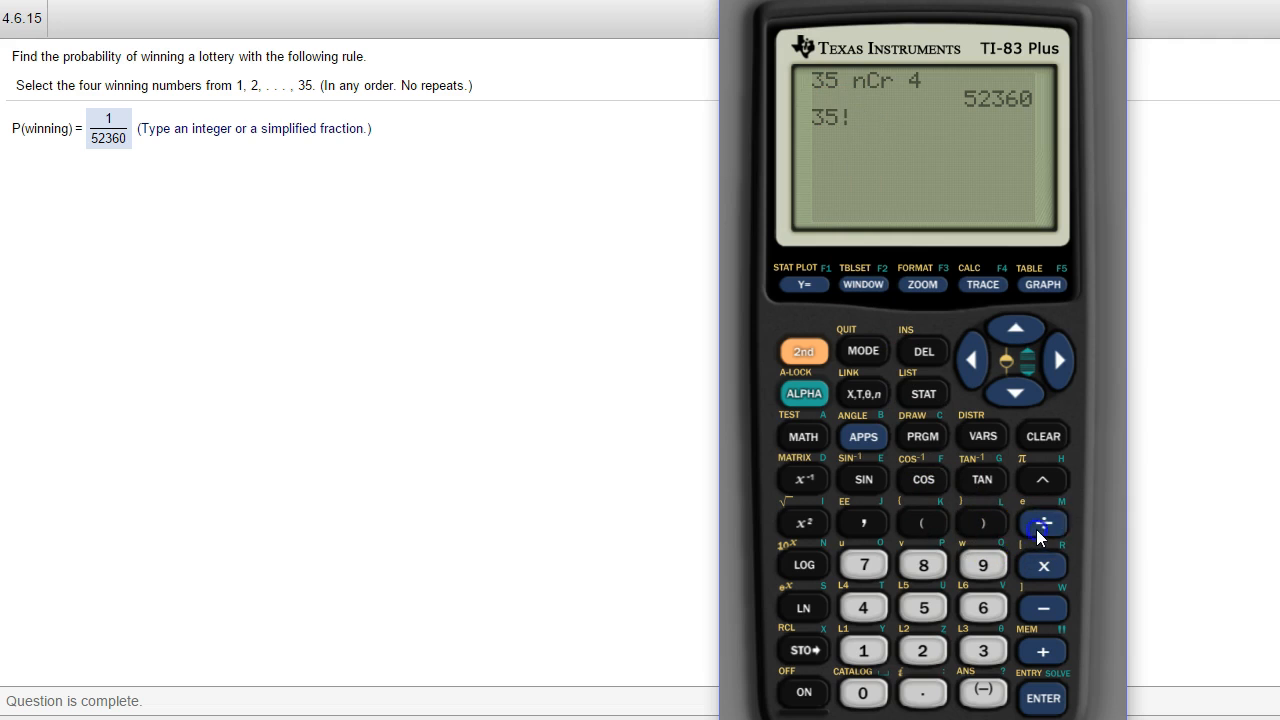
pyautogui.click(1042, 523)
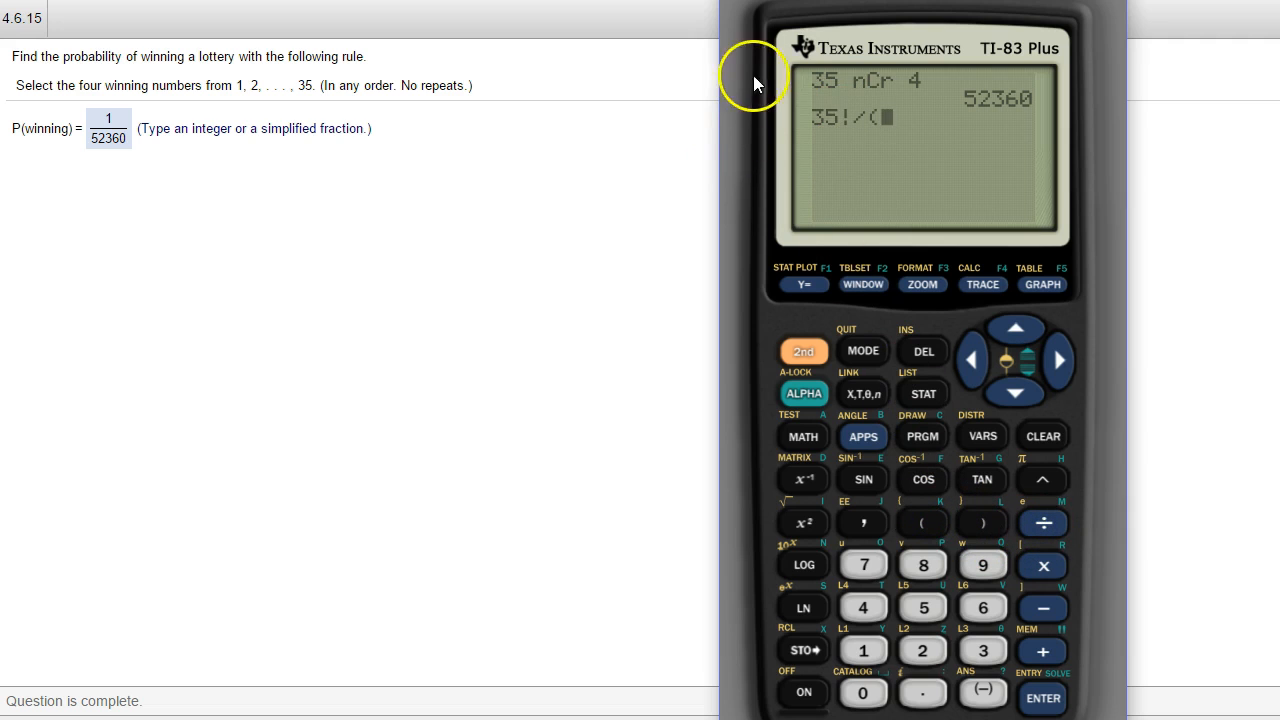
pyautogui.moveTo(883, 93)
pyautogui.write('(35-')
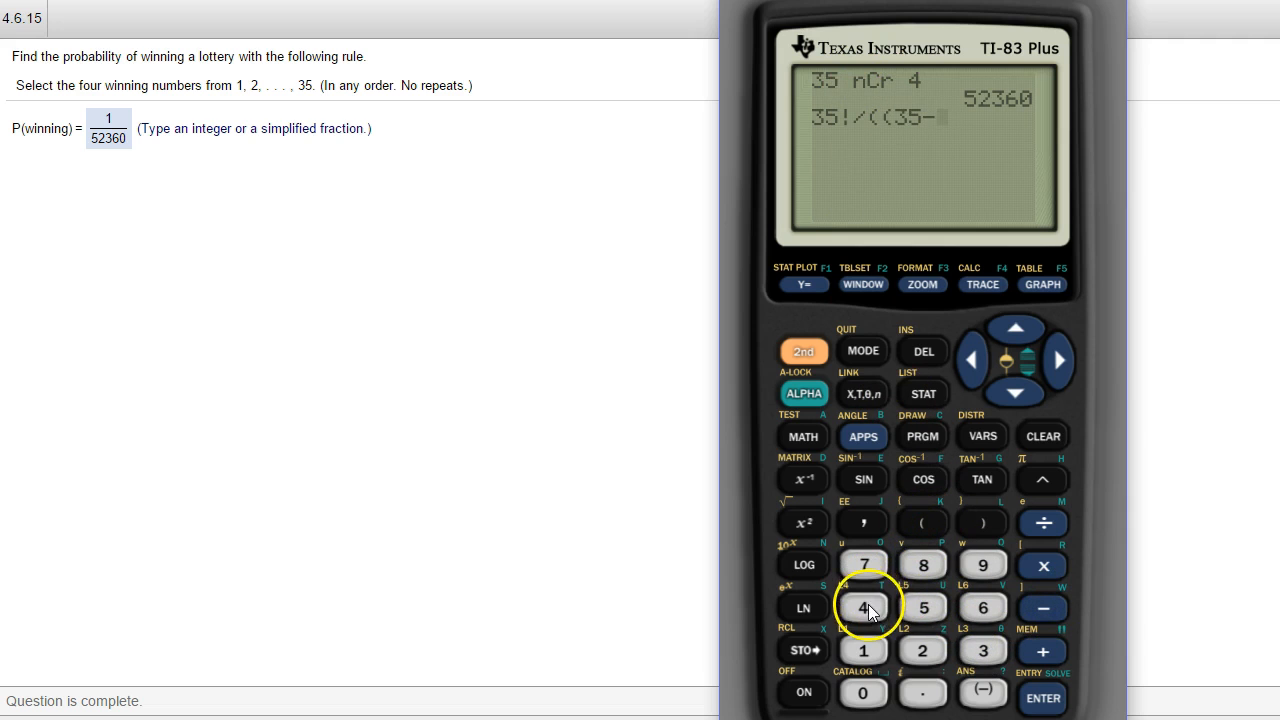
pyautogui.click(803, 436)
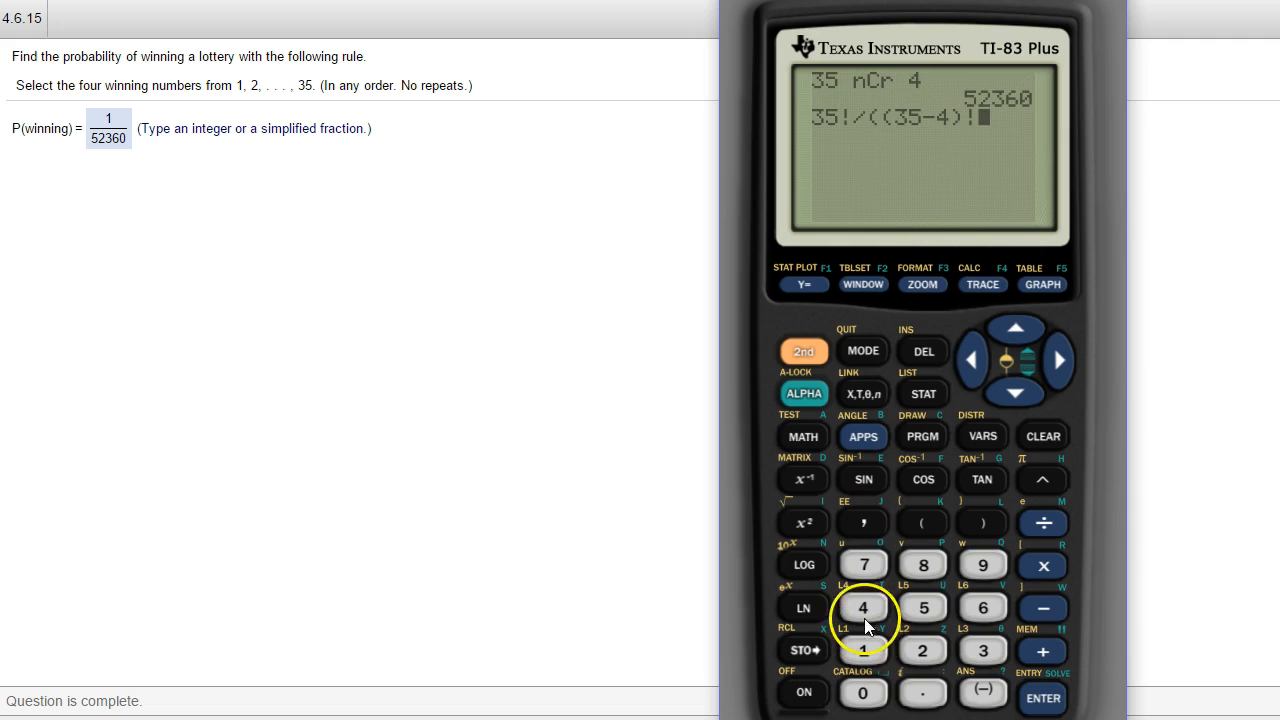
pyautogui.click(803, 436)
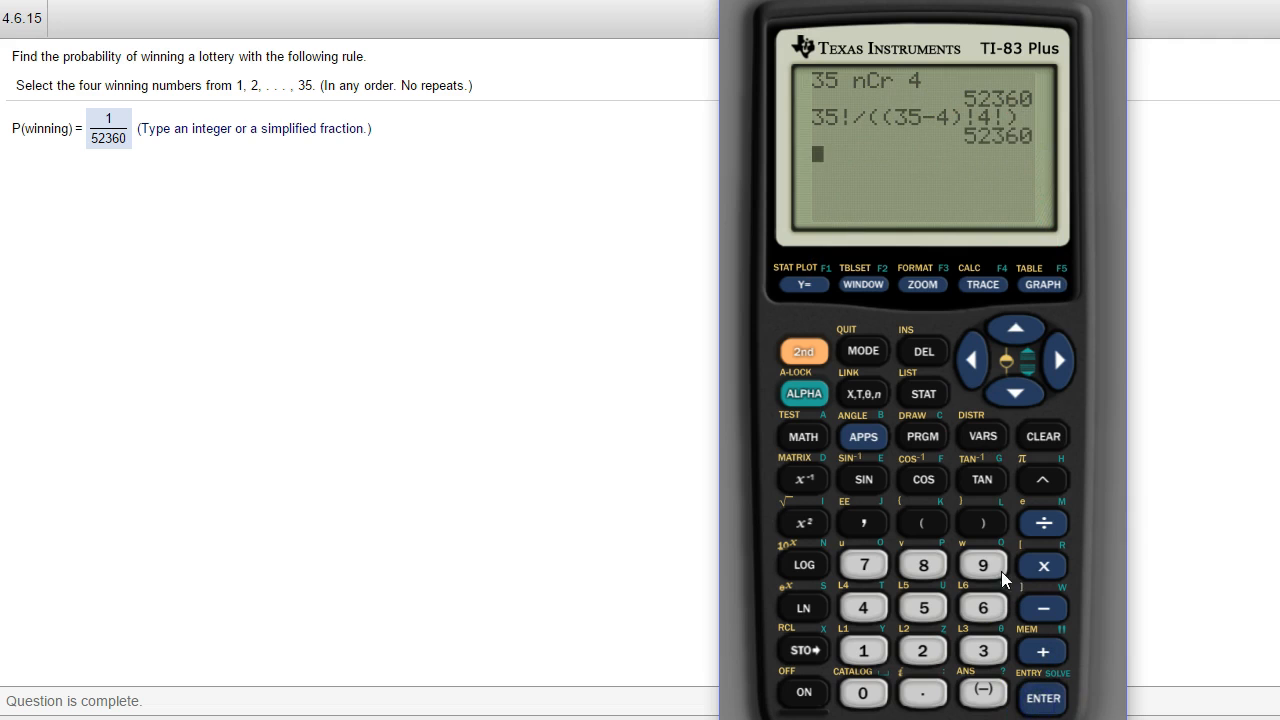
pyautogui.click(803, 351)
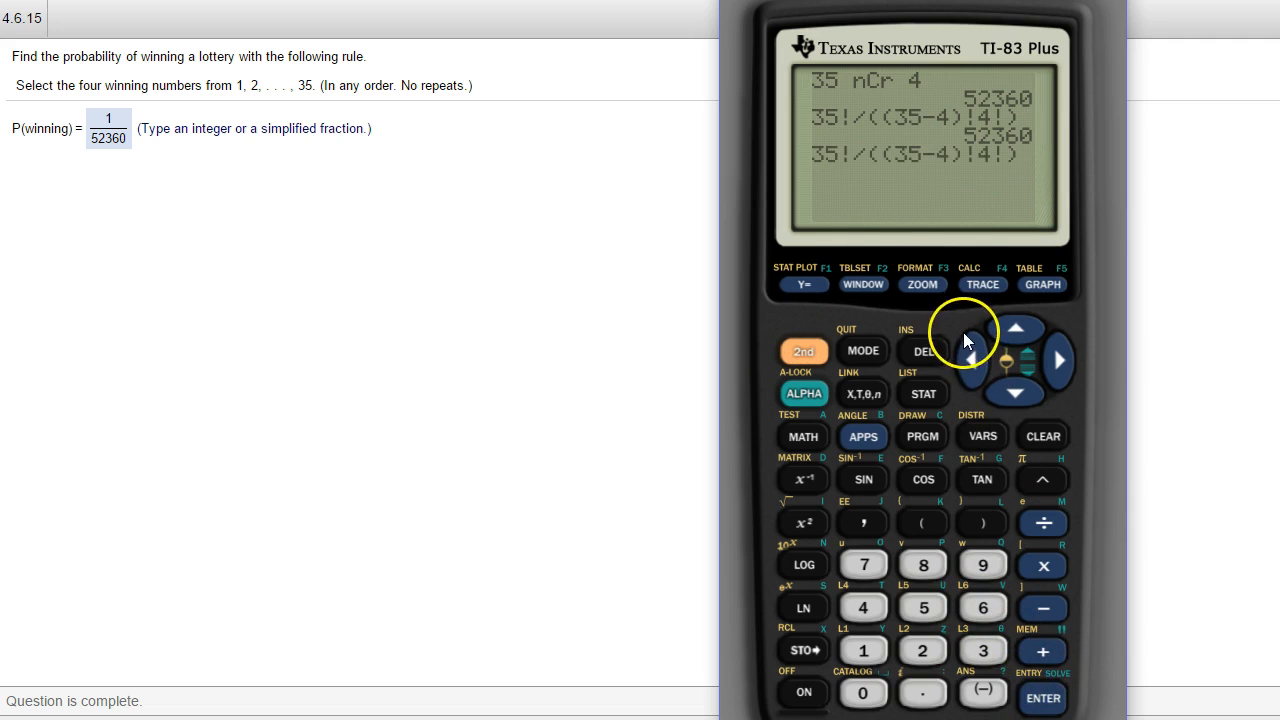
# - Evaluate 35!/(35-4)!4! without outer parentheses, giving 30159360, and show the PRB functions
pyautogui.click(923, 351)
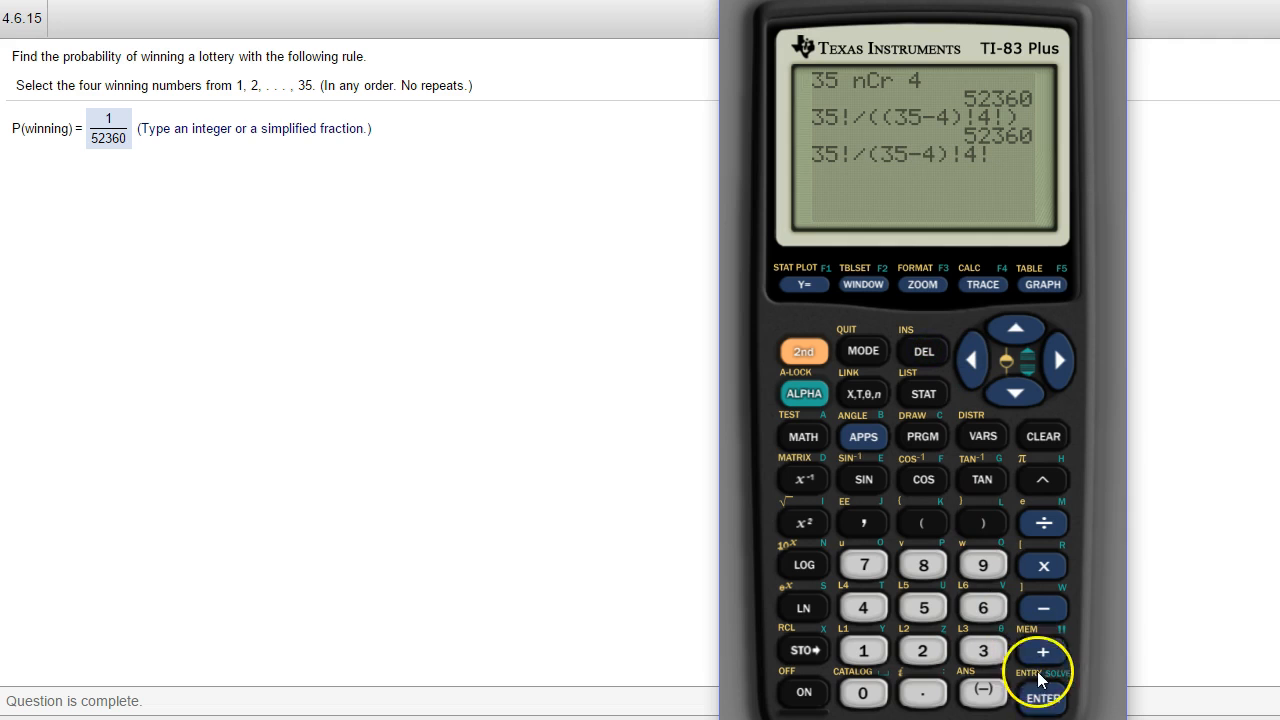
pyautogui.click(1042, 698)
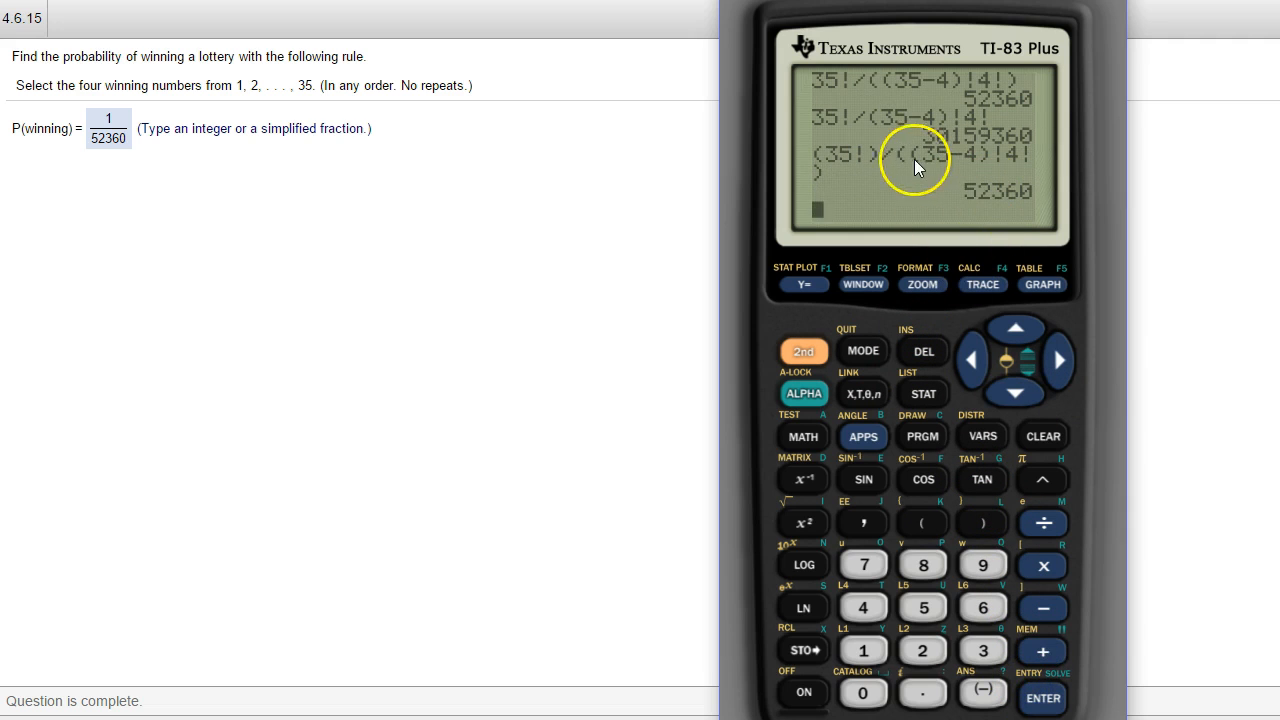
pyautogui.moveTo(900, 130)
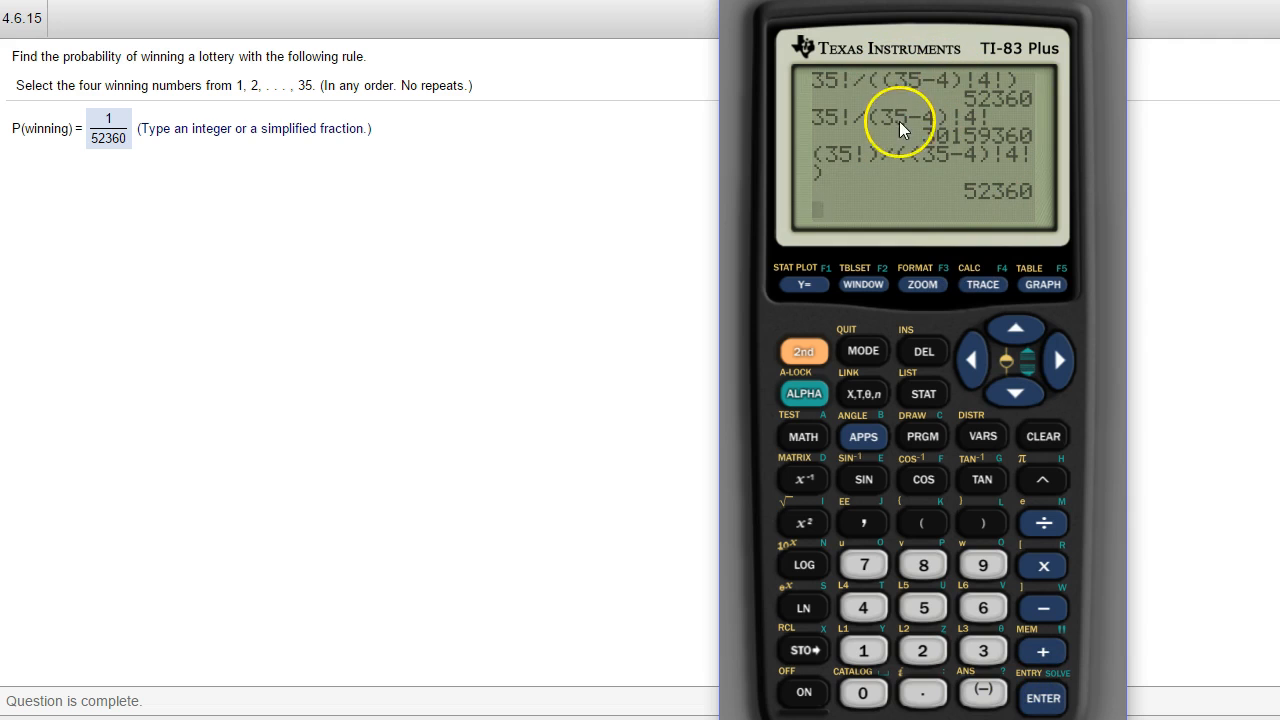
pyautogui.moveTo(960, 135)
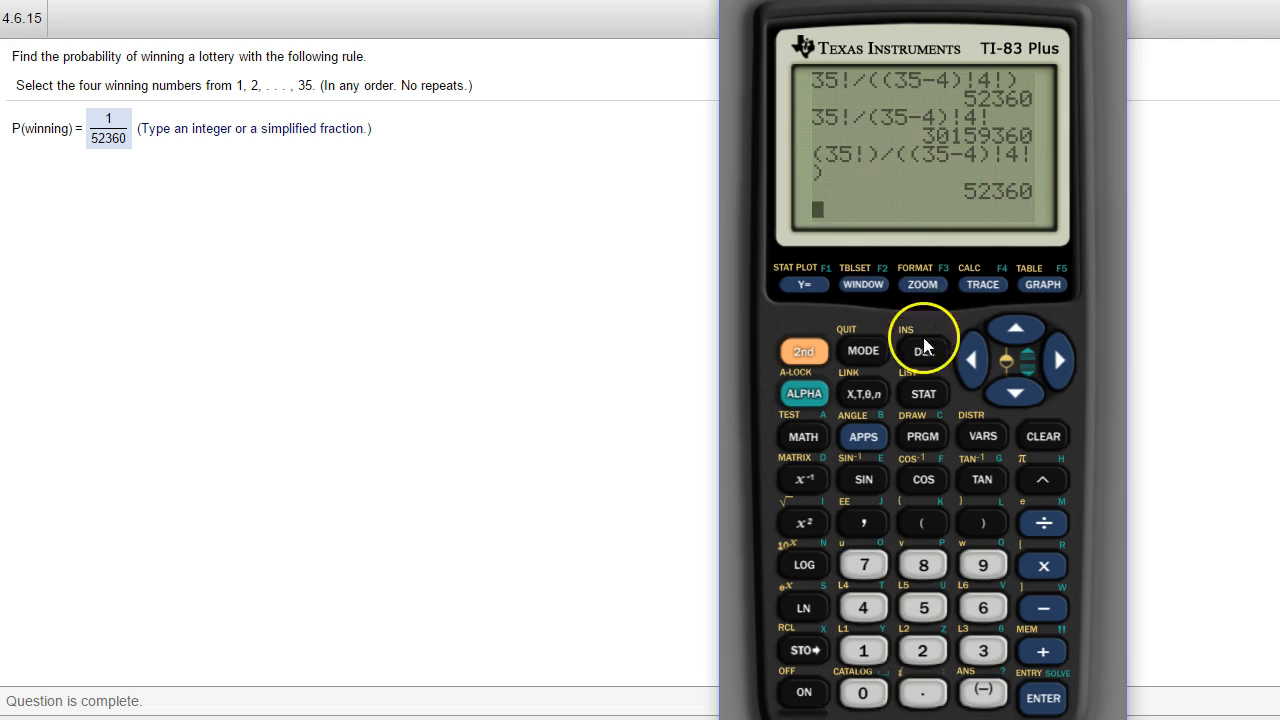
pyautogui.click(803, 436)
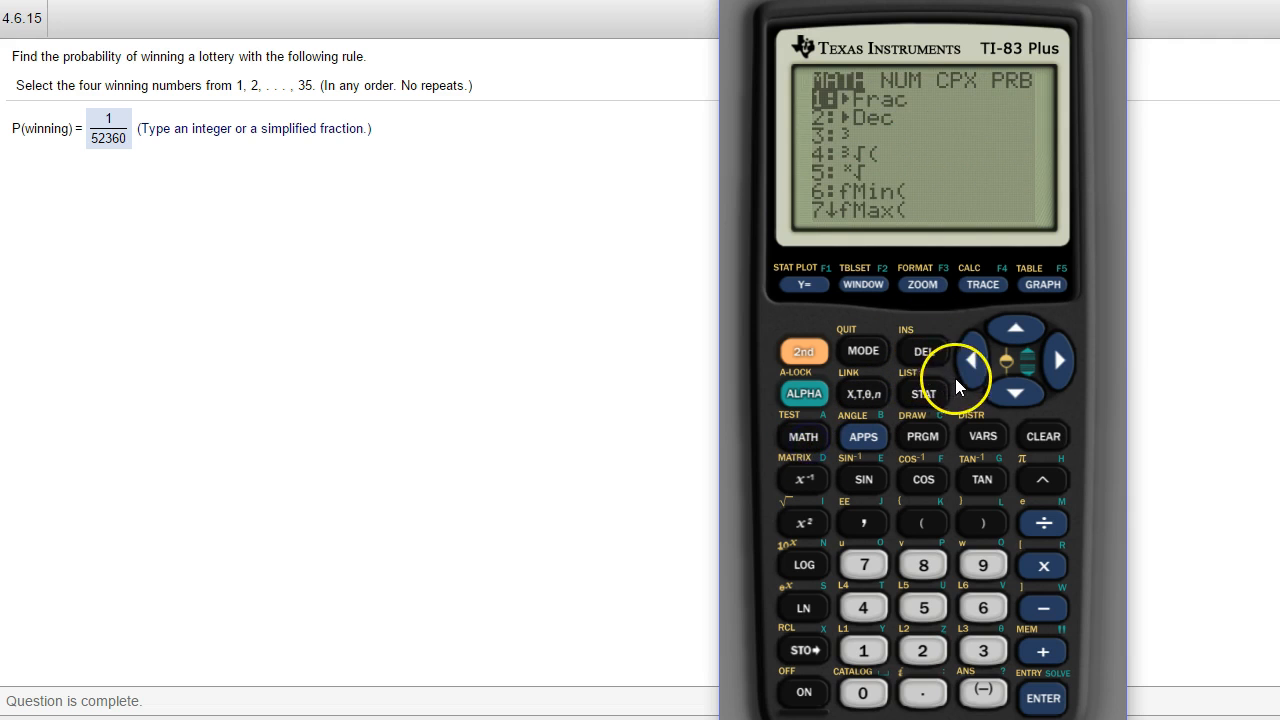
pyautogui.press('right')
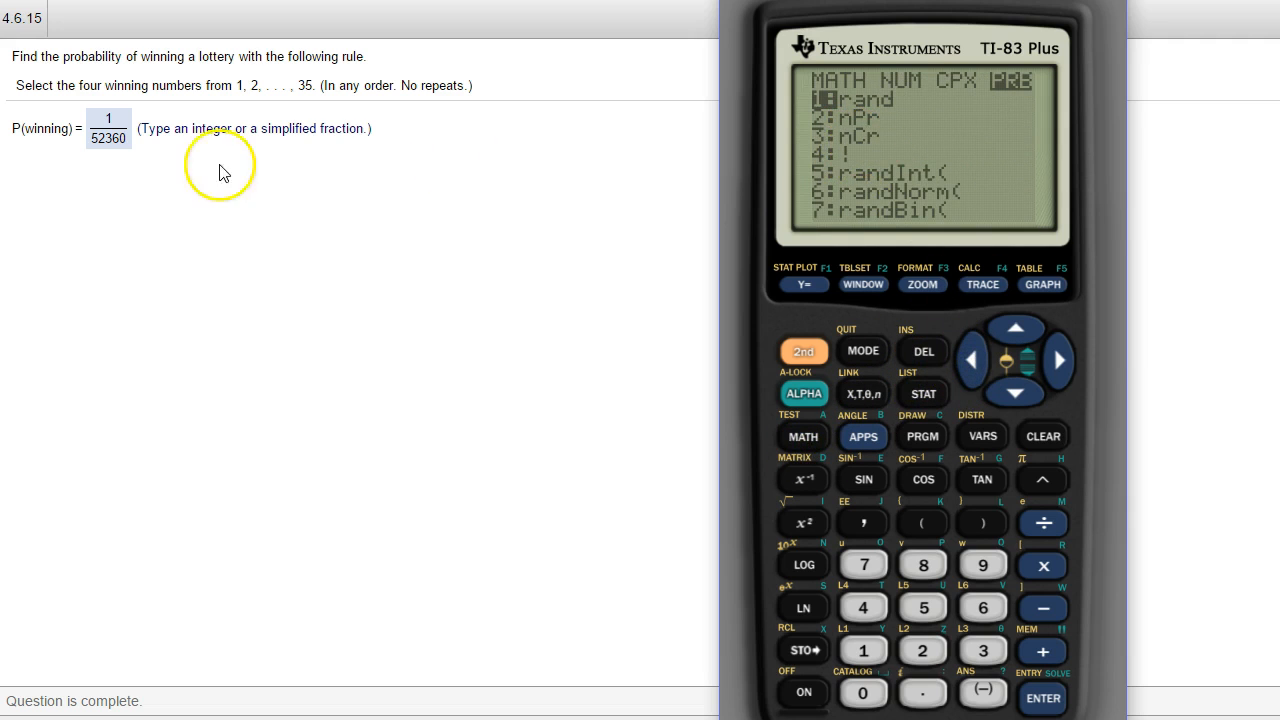
pyautogui.moveTo(335, 85)
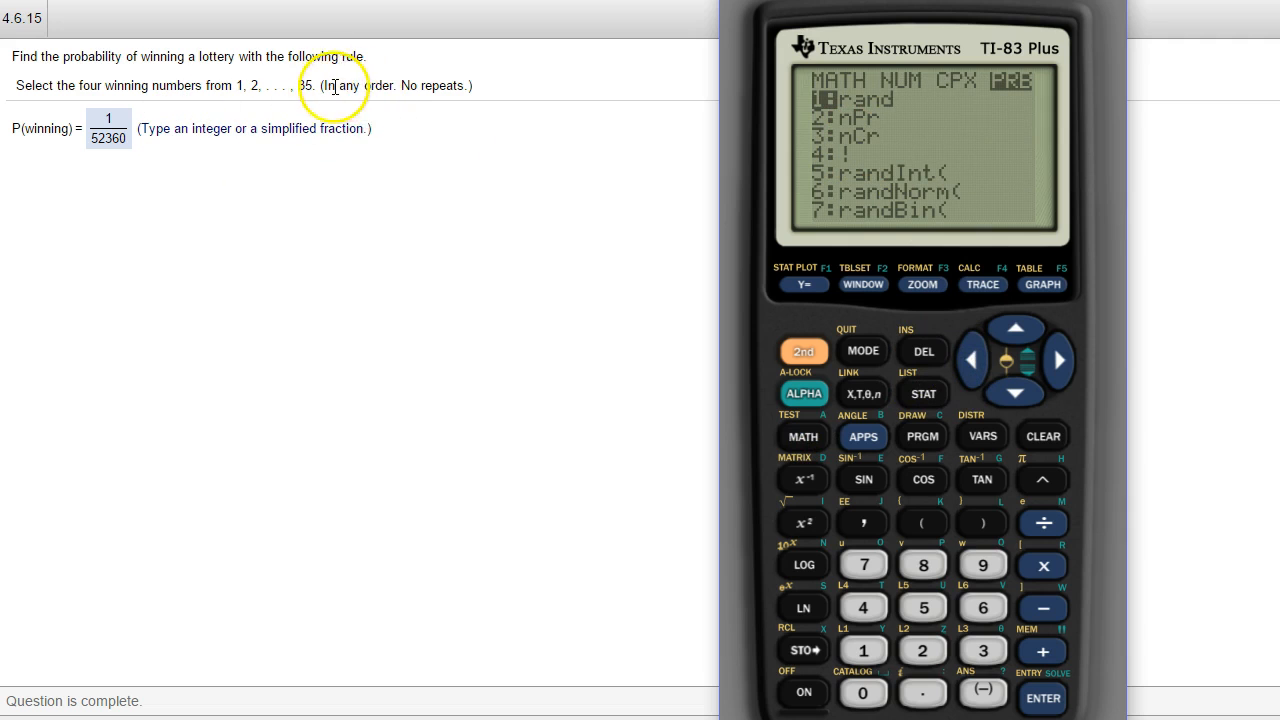